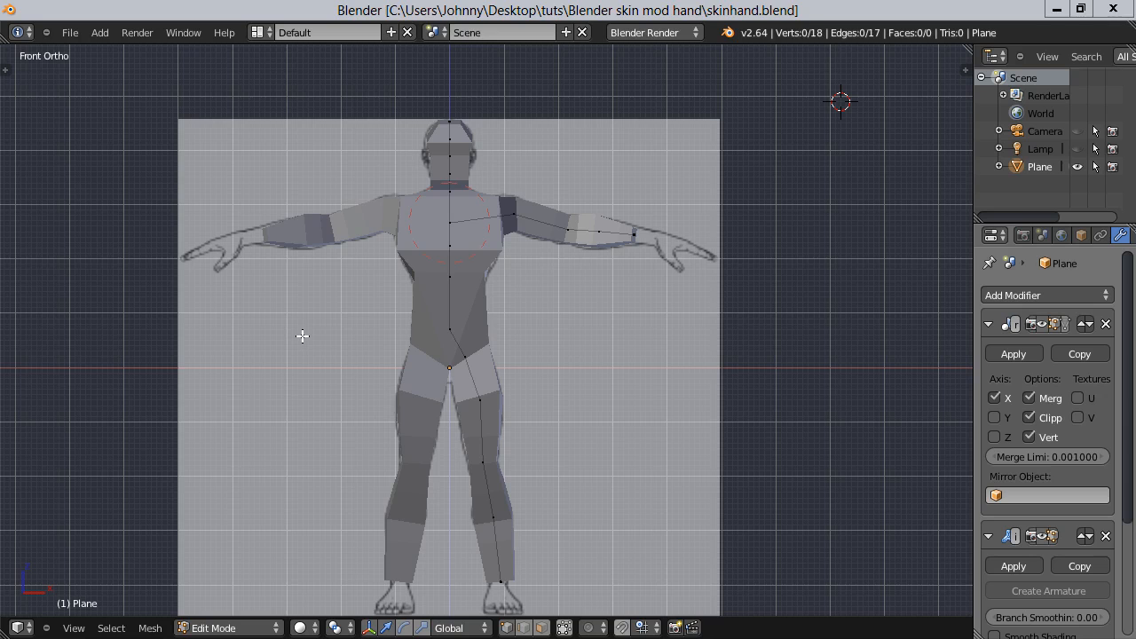
{"action": "mouse_move", "coordinate": [355, 259]}
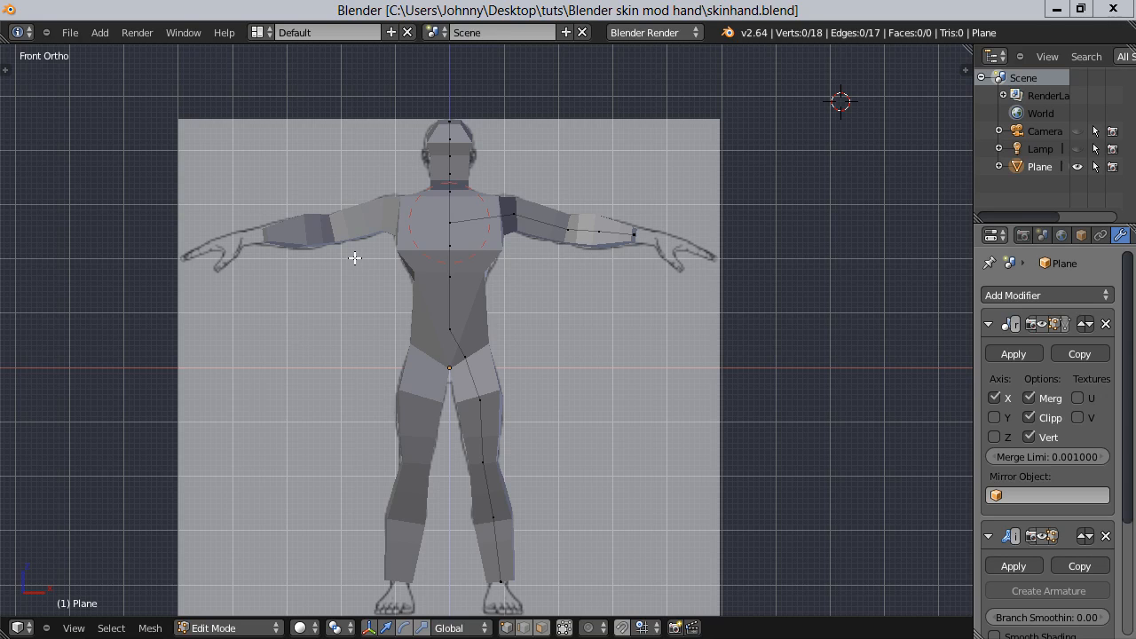
{"action": "mouse_move", "coordinate": [362, 338]}
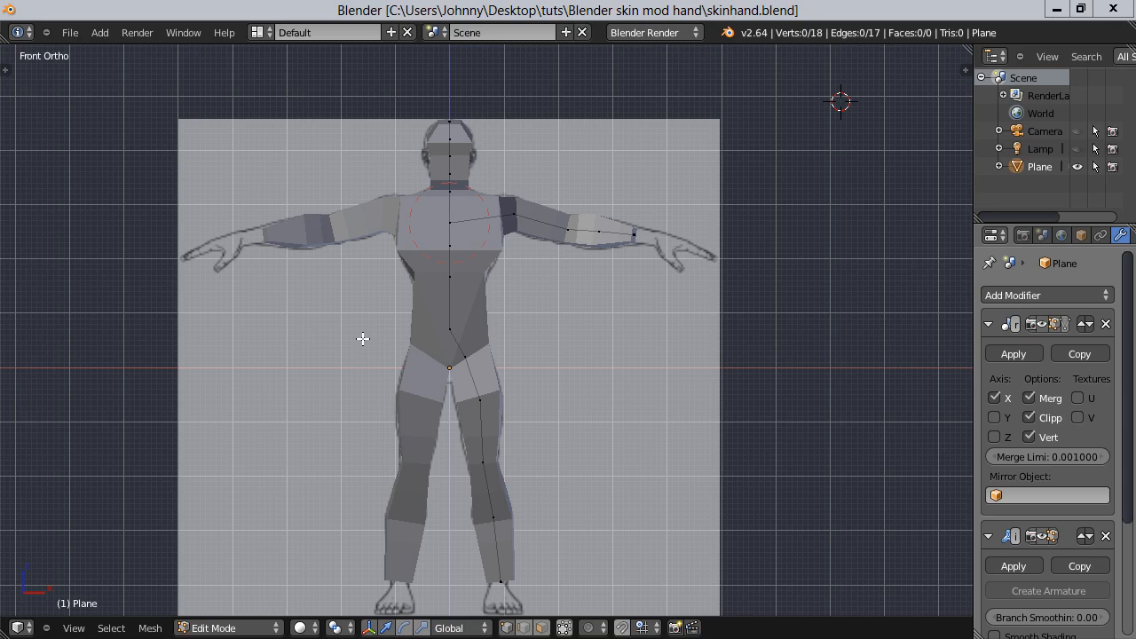
{"action": "mouse_move", "coordinate": [363, 327]}
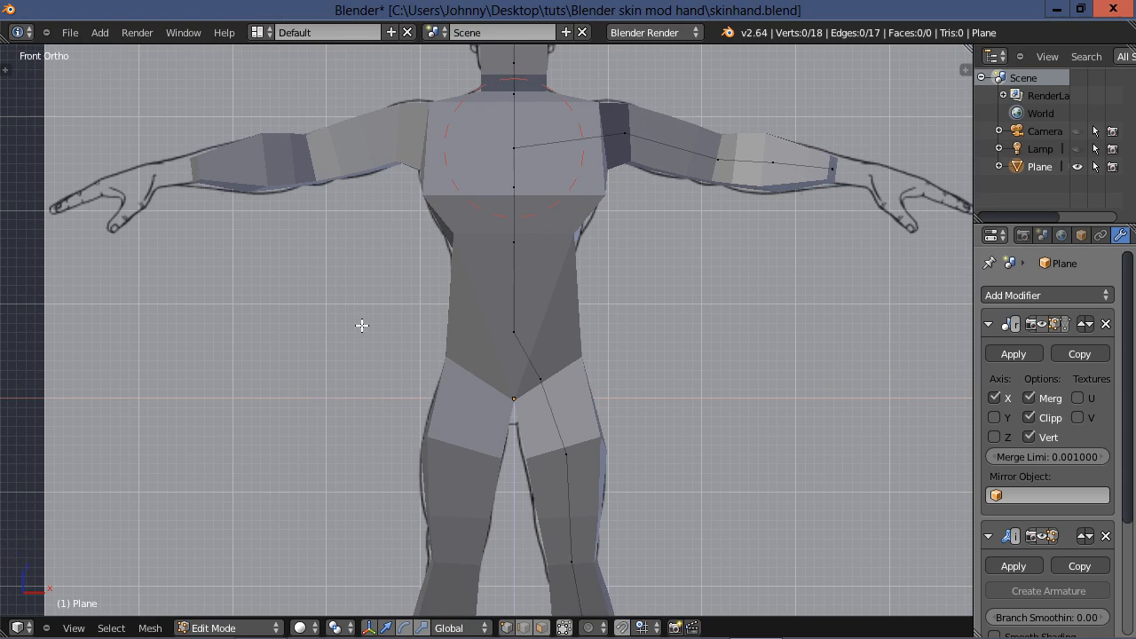
Step: Extrude the arm chain's end vertex to the wrist, giving a twenty-vertex chain
{"action": "scroll", "scroll_direction": "down", "scroll_amount": 3}
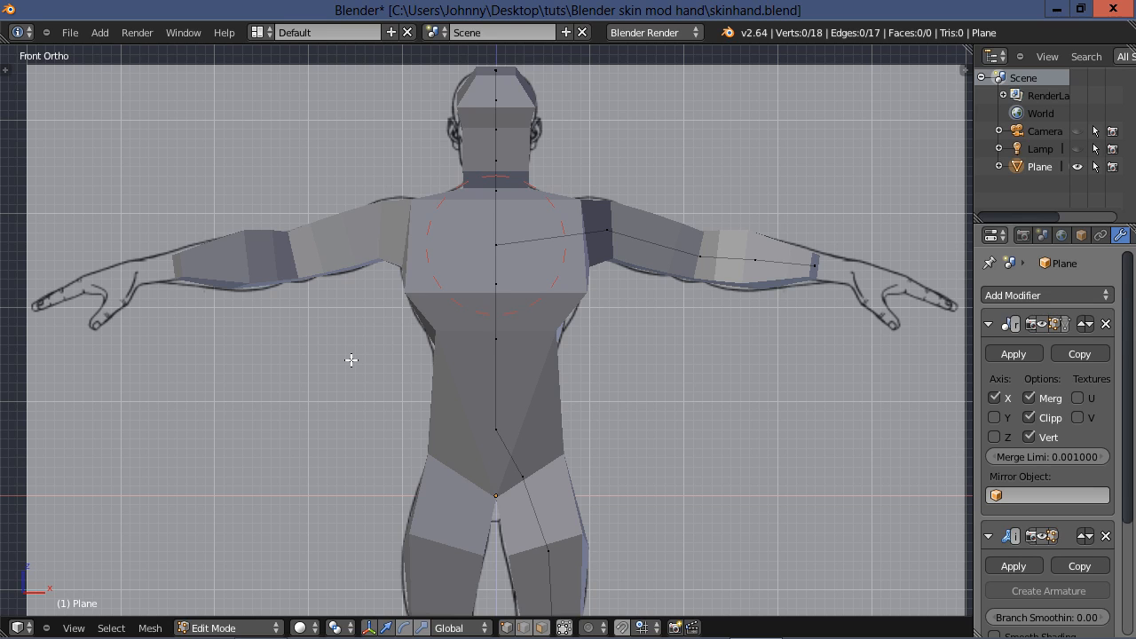
{"action": "mouse_move", "coordinate": [643, 358]}
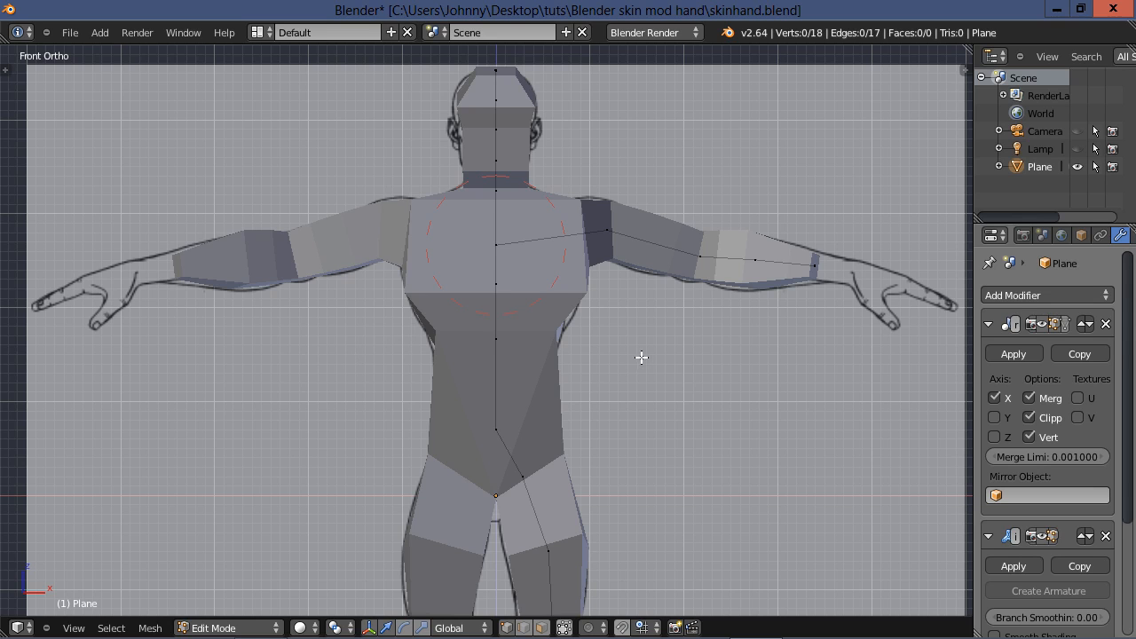
{"action": "mouse_move", "coordinate": [643, 341]}
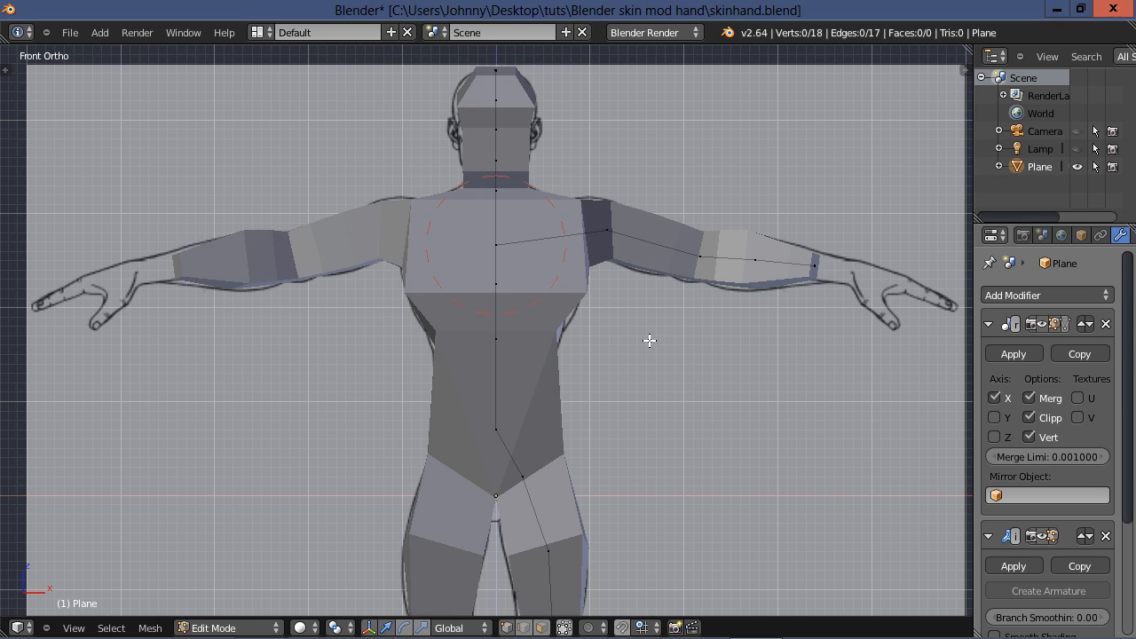
{"action": "mouse_move", "coordinate": [737, 368]}
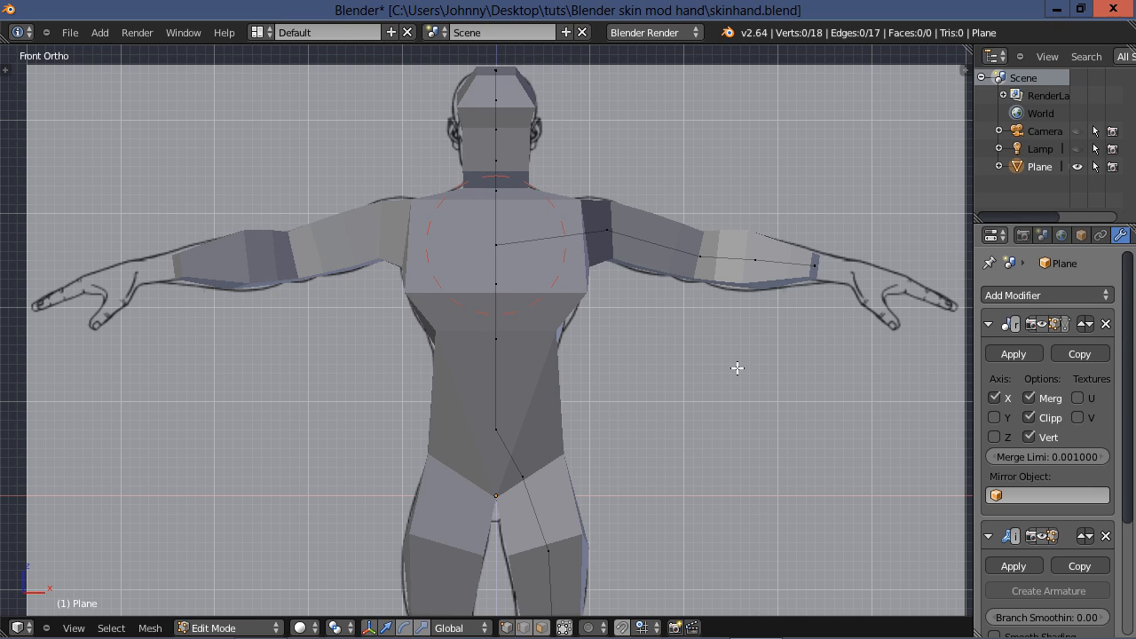
{"action": "mouse_move", "coordinate": [625, 355]}
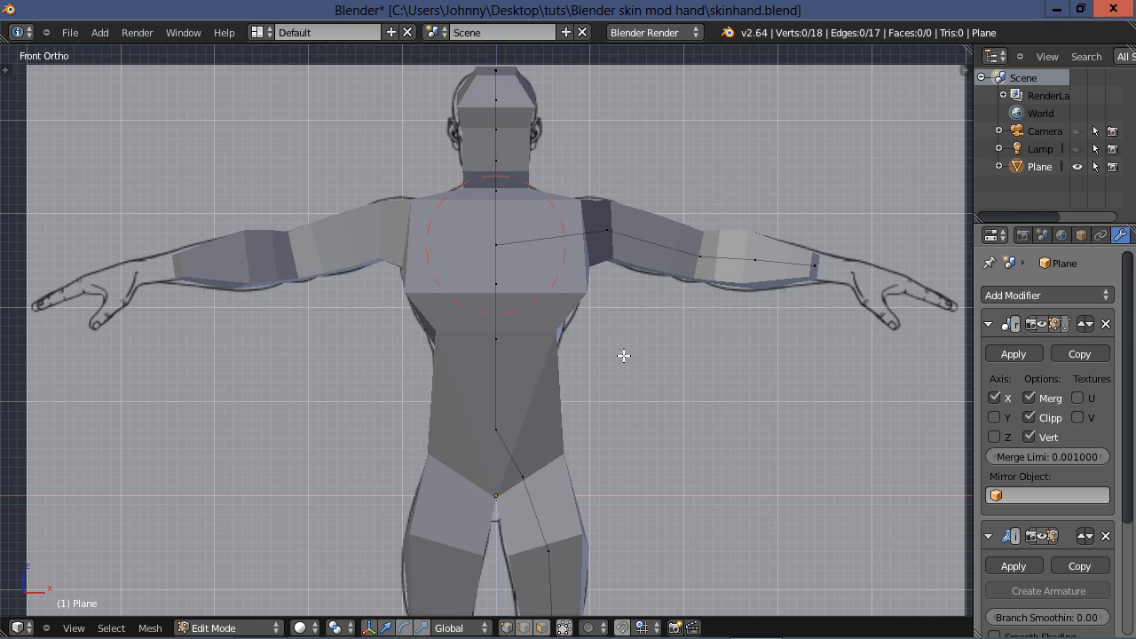
{"action": "mouse_move", "coordinate": [622, 373]}
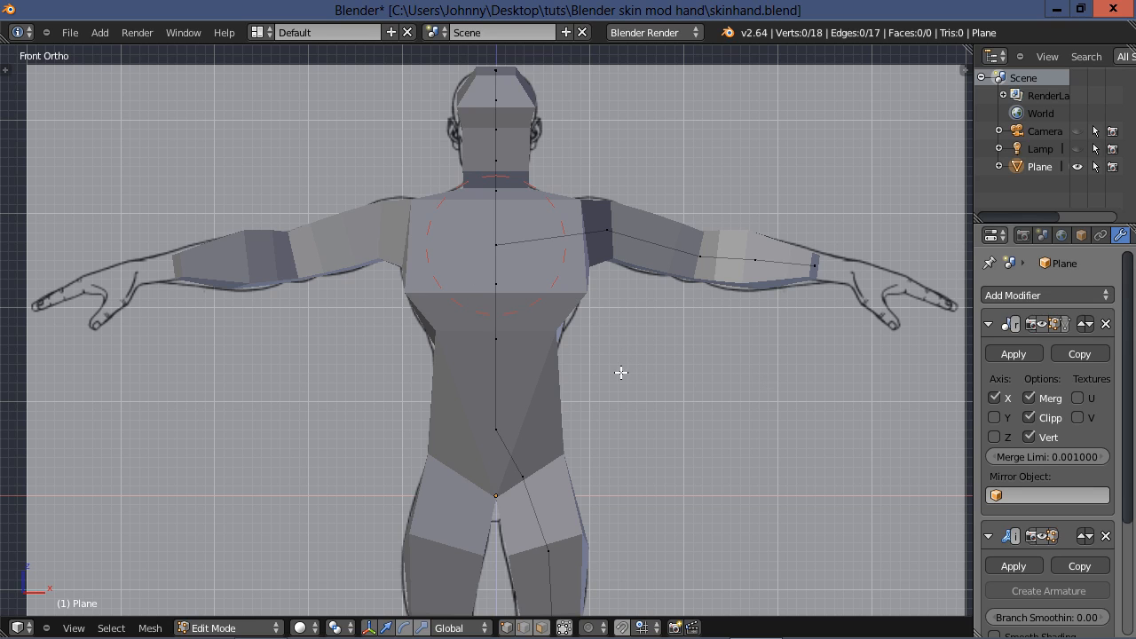
{"action": "mouse_move", "coordinate": [650, 352]}
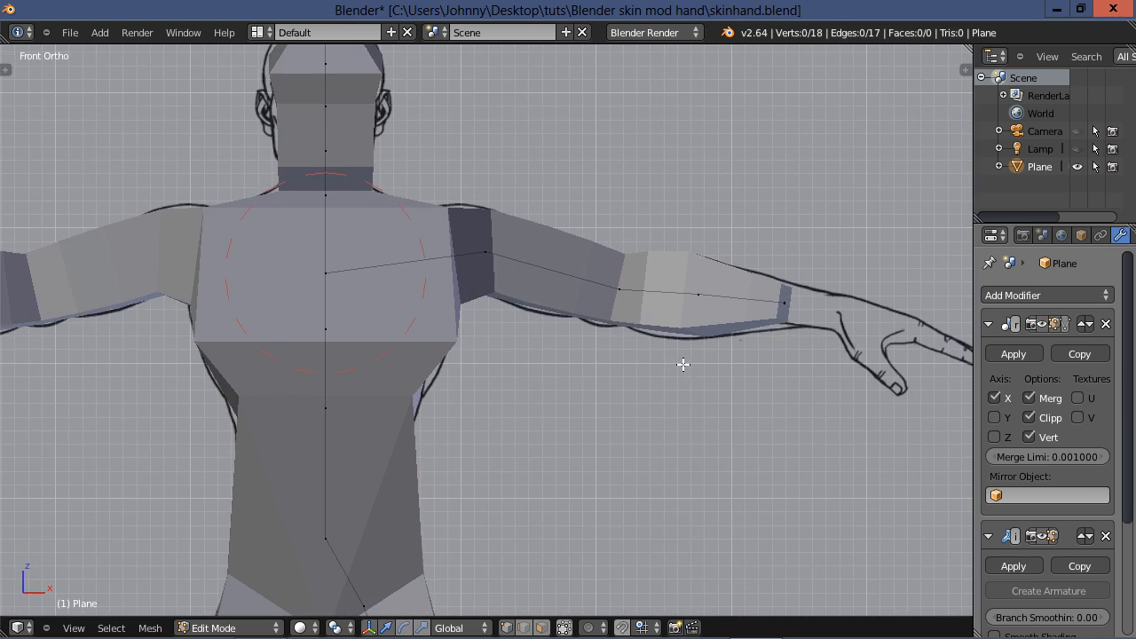
{"action": "mouse_move", "coordinate": [611, 367]}
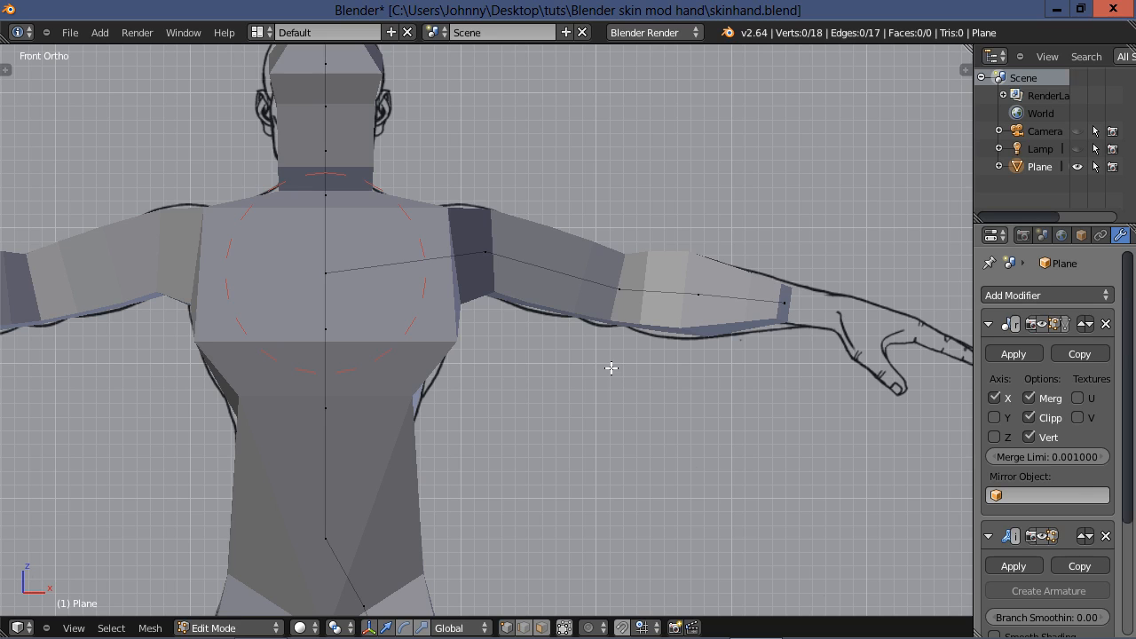
{"action": "mouse_move", "coordinate": [661, 363]}
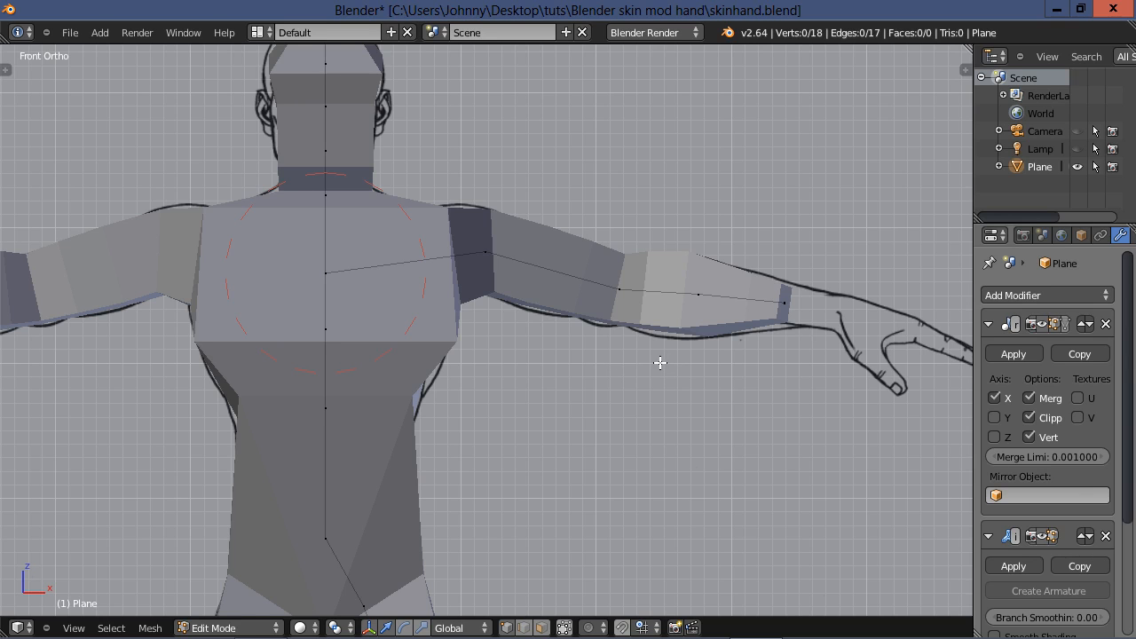
{"action": "mouse_move", "coordinate": [579, 466]}
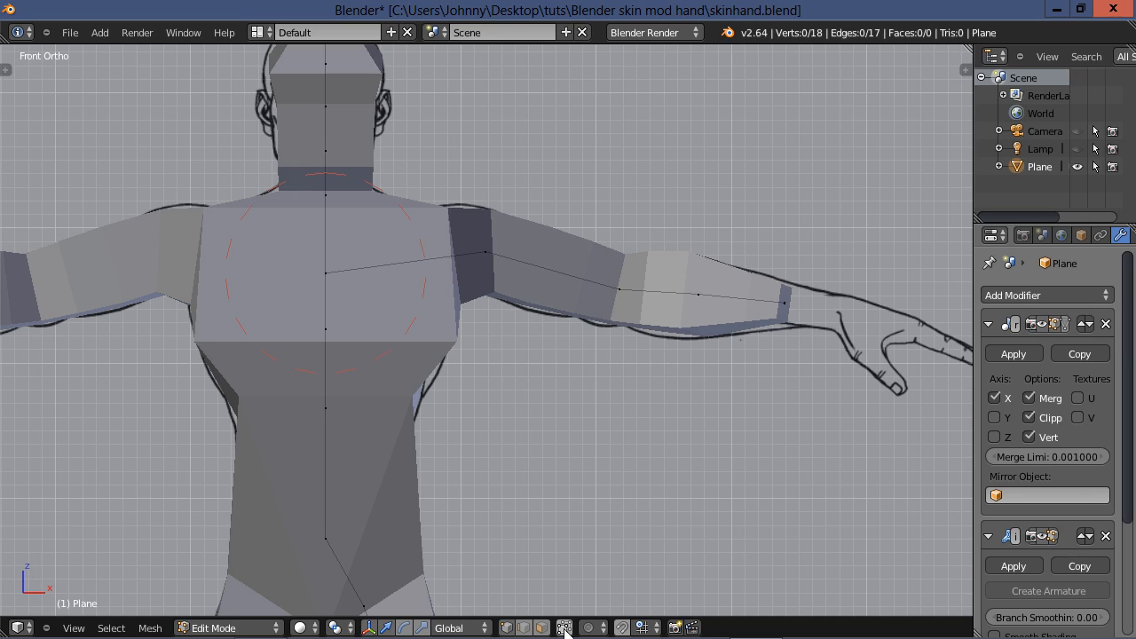
{"action": "mouse_move", "coordinate": [564, 628]}
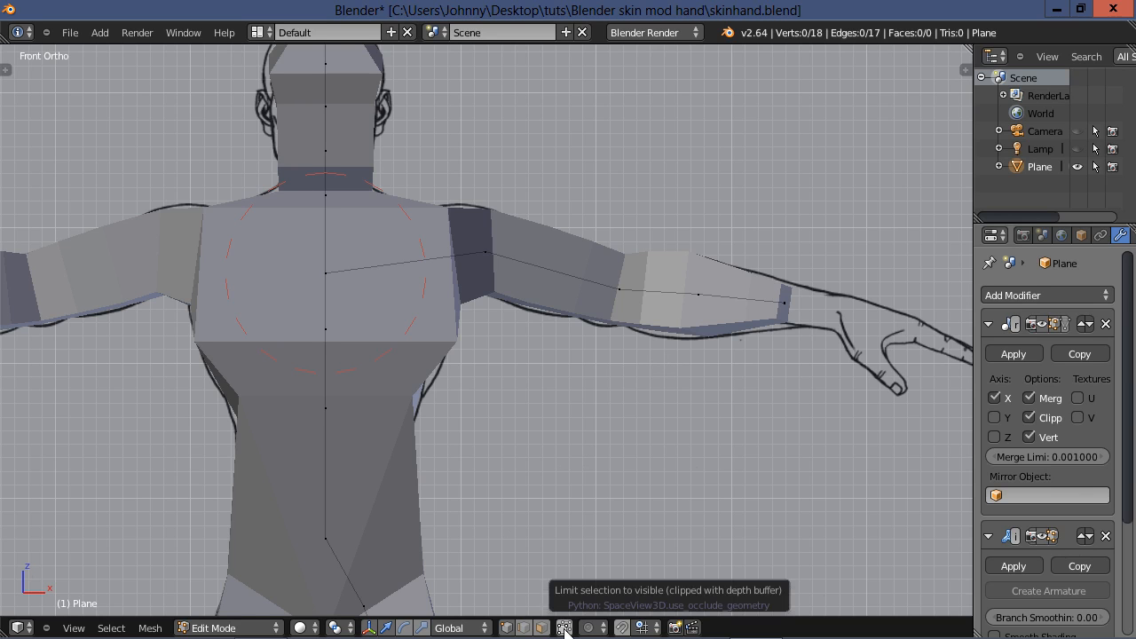
{"action": "mouse_move", "coordinate": [568, 597]}
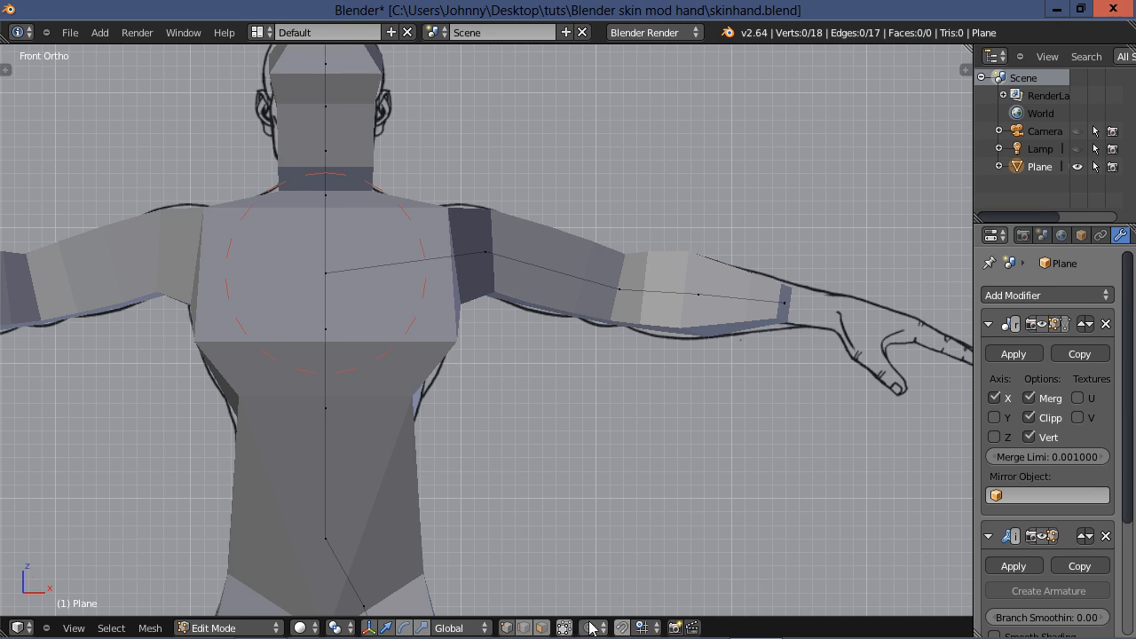
{"action": "mouse_move", "coordinate": [565, 630]}
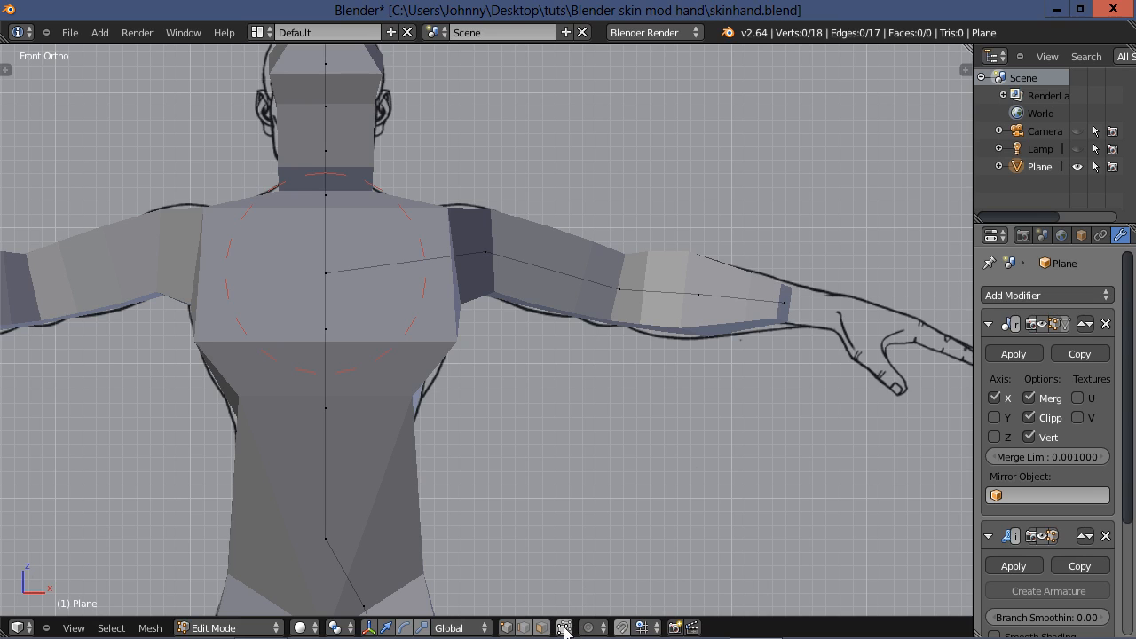
{"action": "mouse_move", "coordinate": [564, 629]}
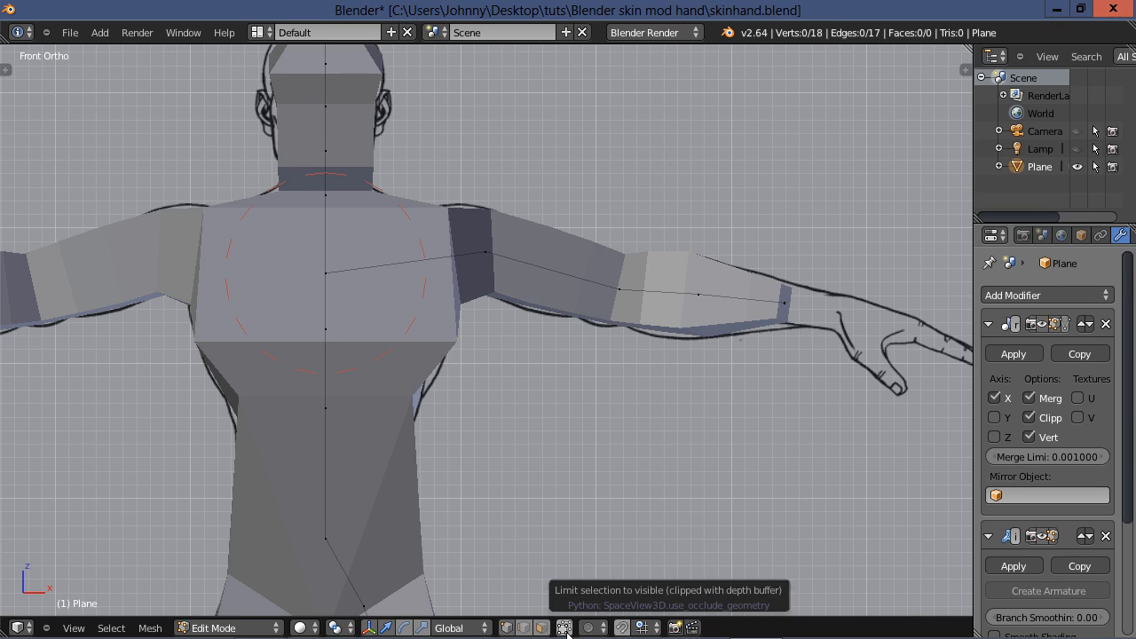
{"action": "left_click", "coordinate": [785, 302]}
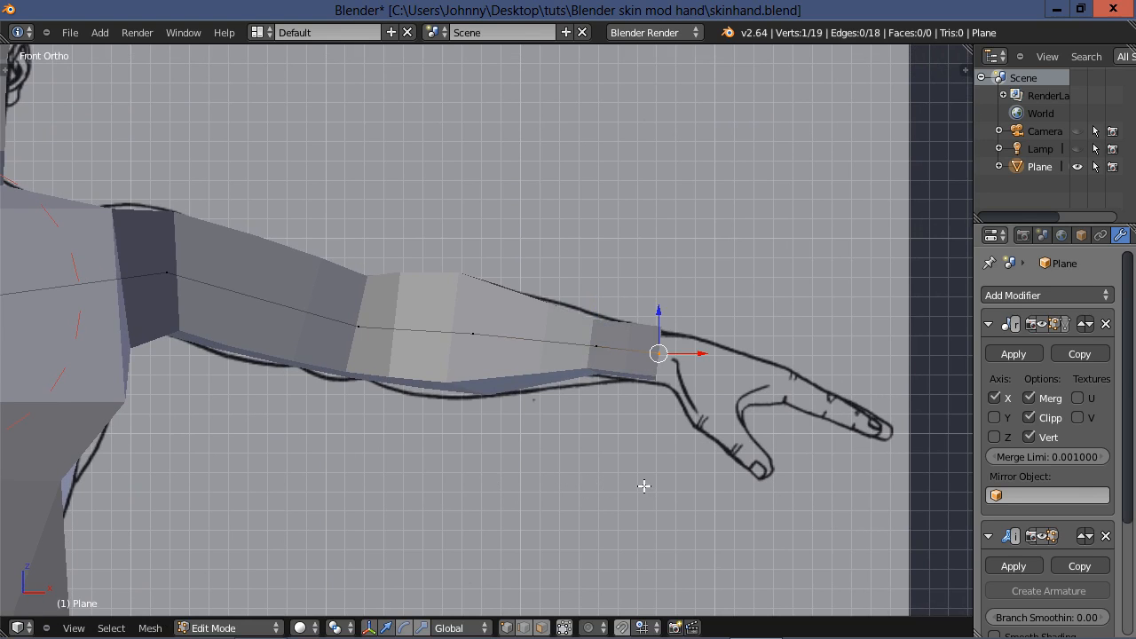
{"action": "mouse_move", "coordinate": [551, 451]}
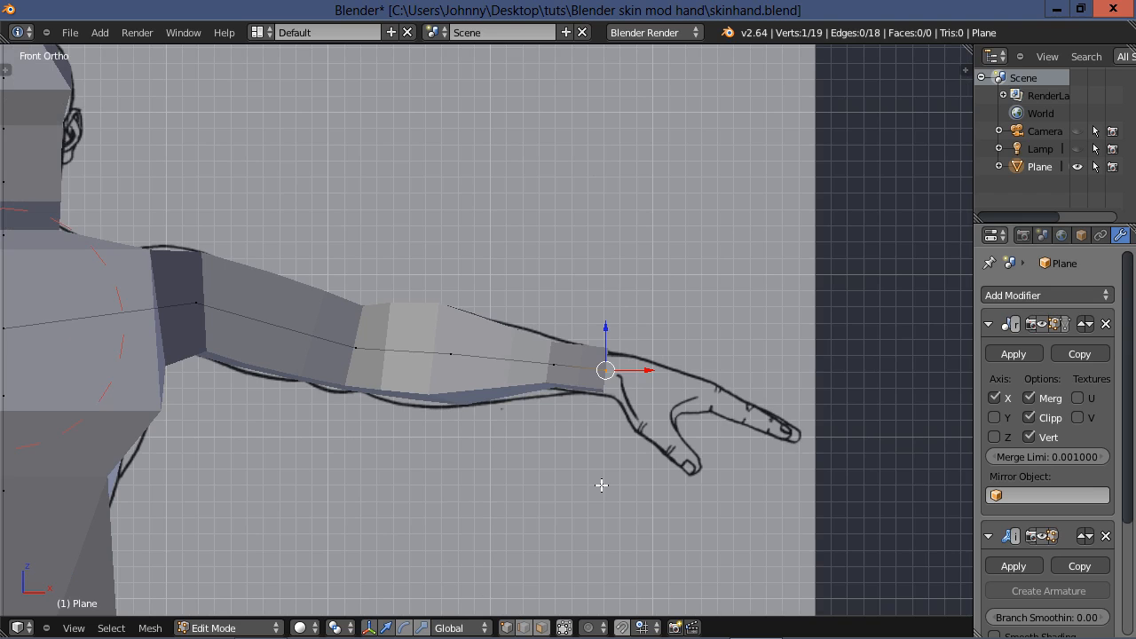
{"action": "mouse_move", "coordinate": [752, 479]}
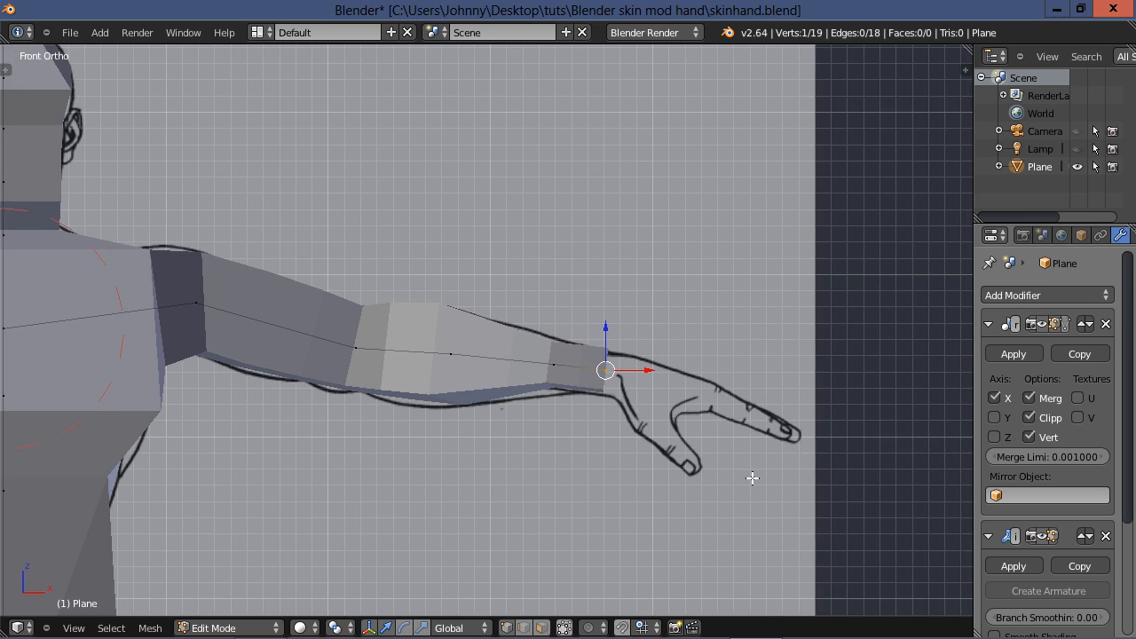
{"action": "mouse_move", "coordinate": [338, 487]}
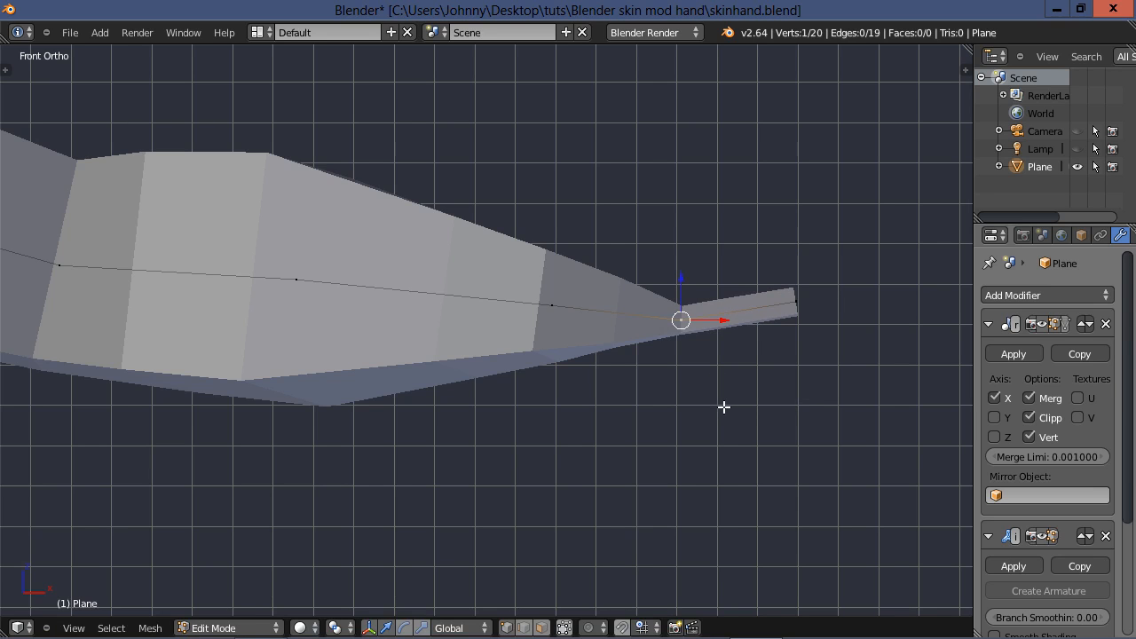
{"action": "mouse_move", "coordinate": [730, 394]}
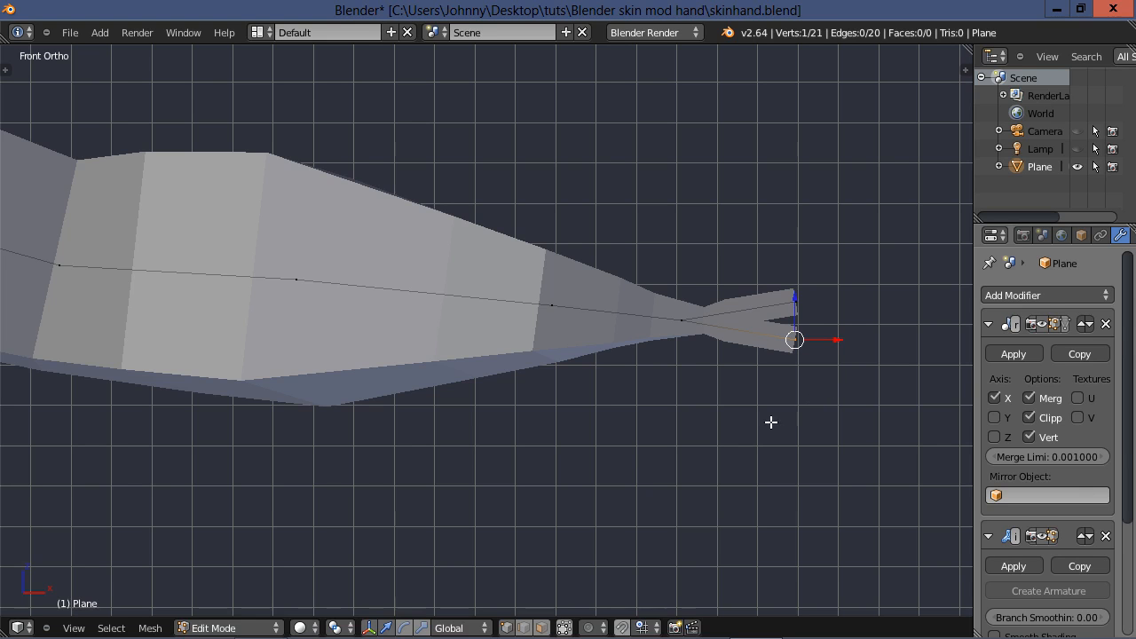
{"action": "mouse_move", "coordinate": [842, 421]}
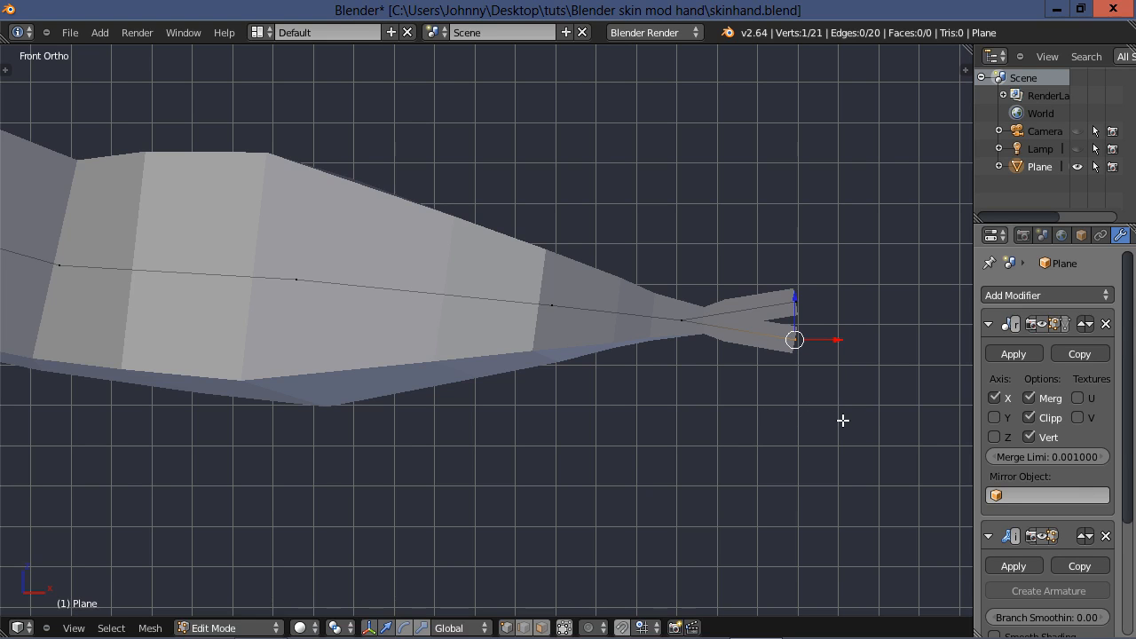
{"action": "mouse_move", "coordinate": [749, 405]}
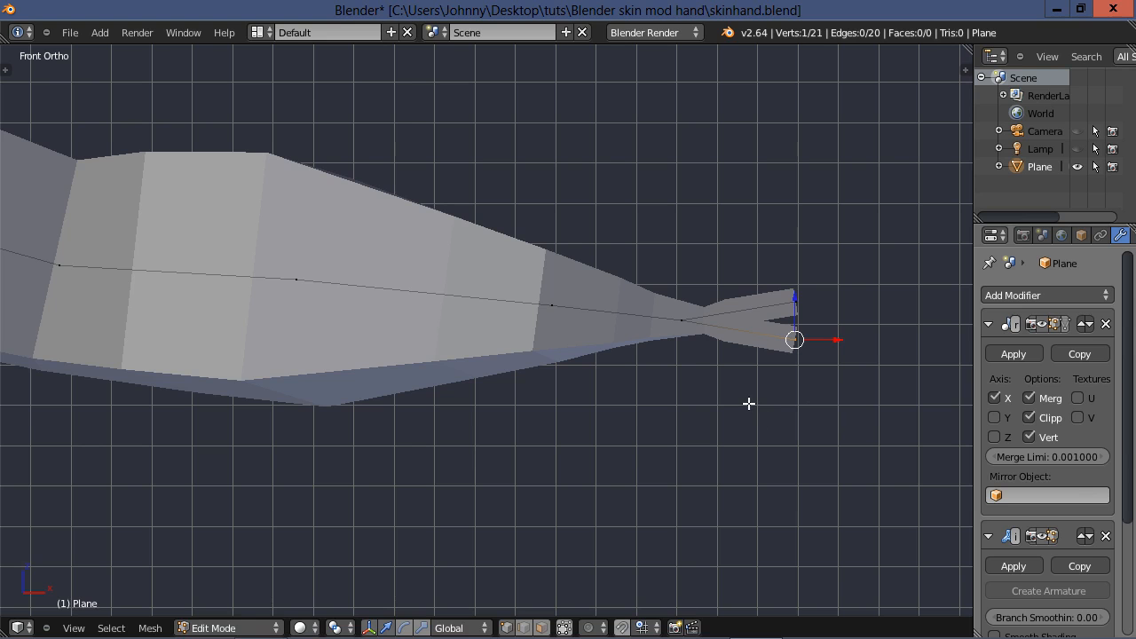
{"action": "mouse_move", "coordinate": [774, 284]}
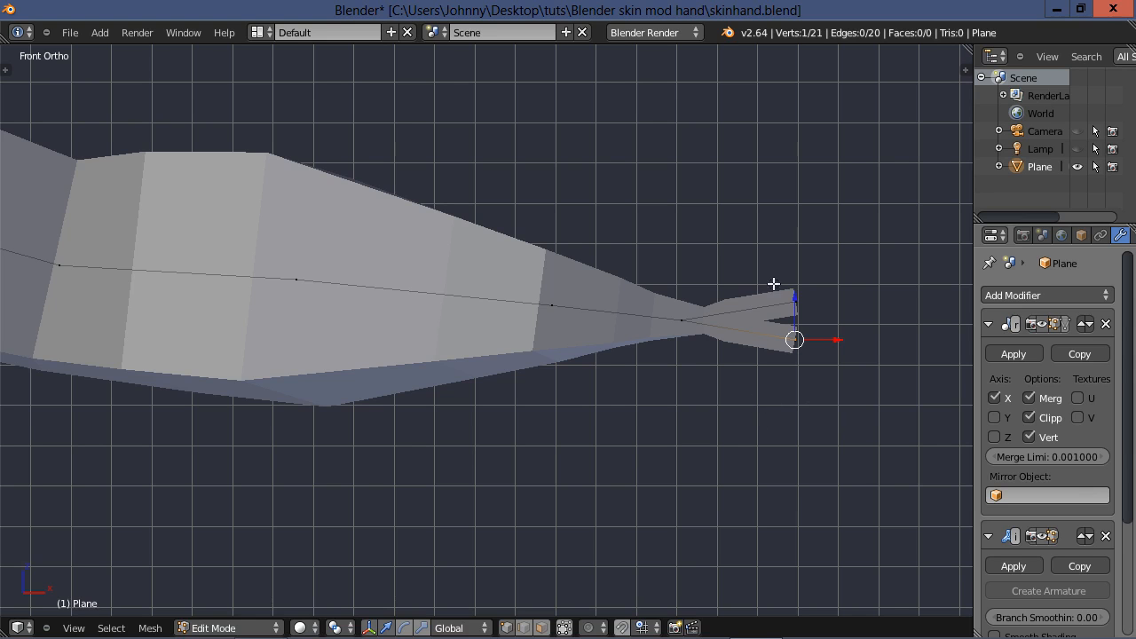
{"action": "mouse_move", "coordinate": [803, 352]}
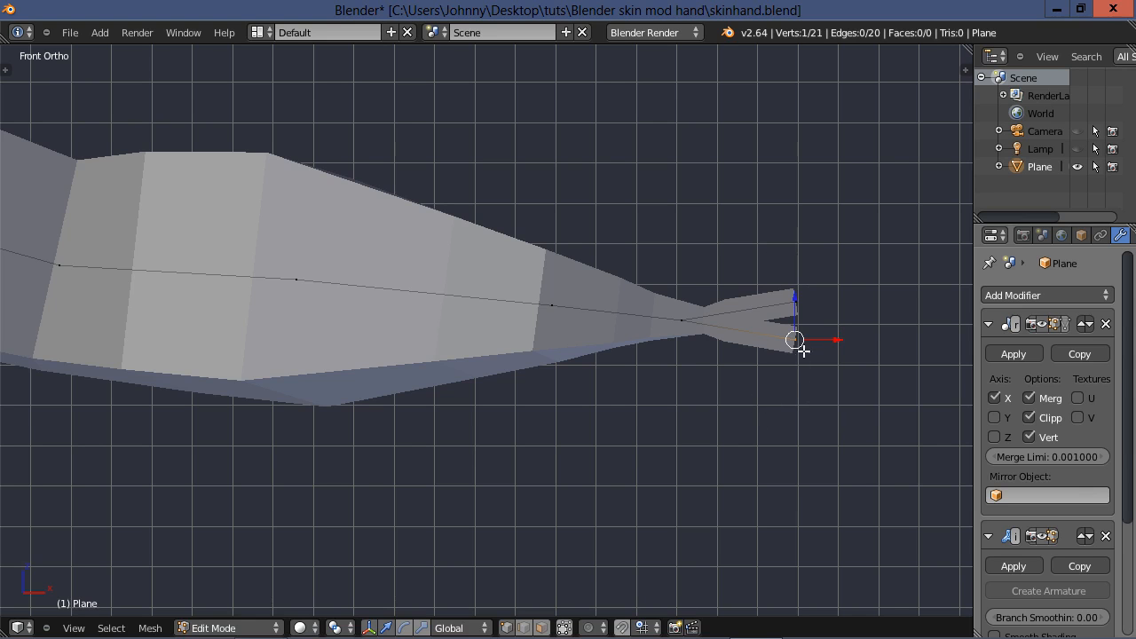
{"action": "mouse_move", "coordinate": [795, 267]}
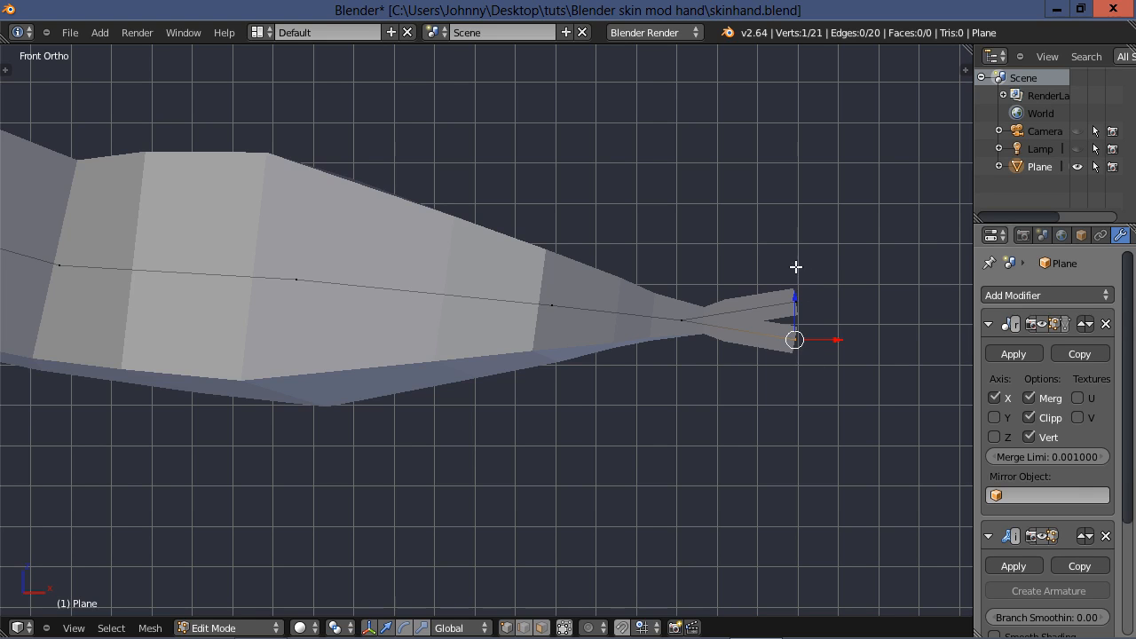
{"action": "mouse_move", "coordinate": [810, 332]}
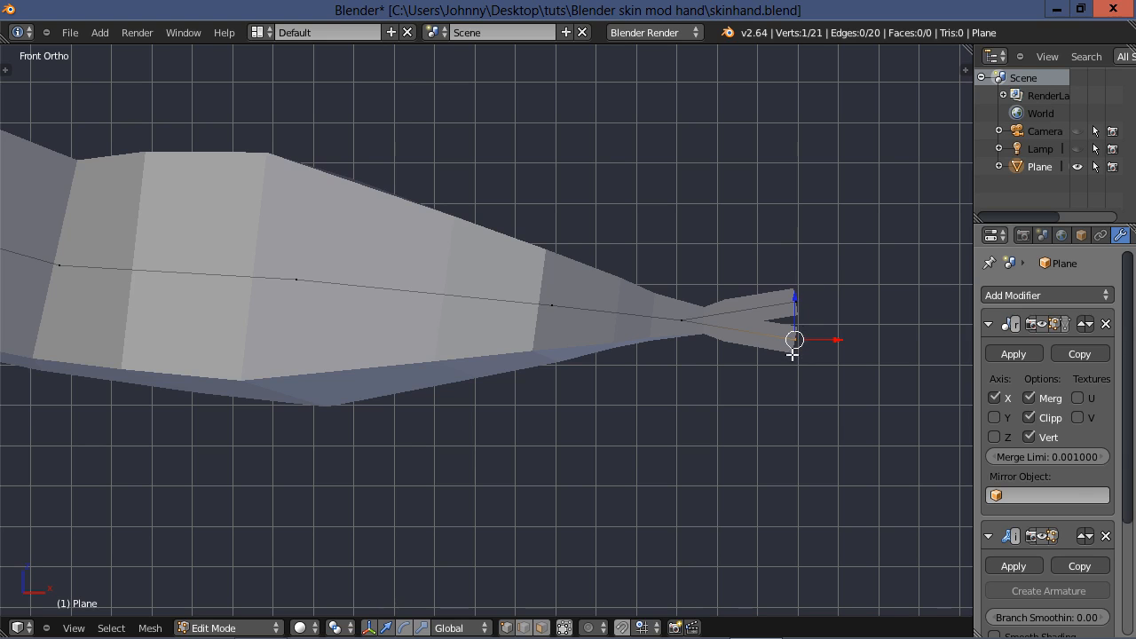
{"action": "mouse_move", "coordinate": [788, 377]}
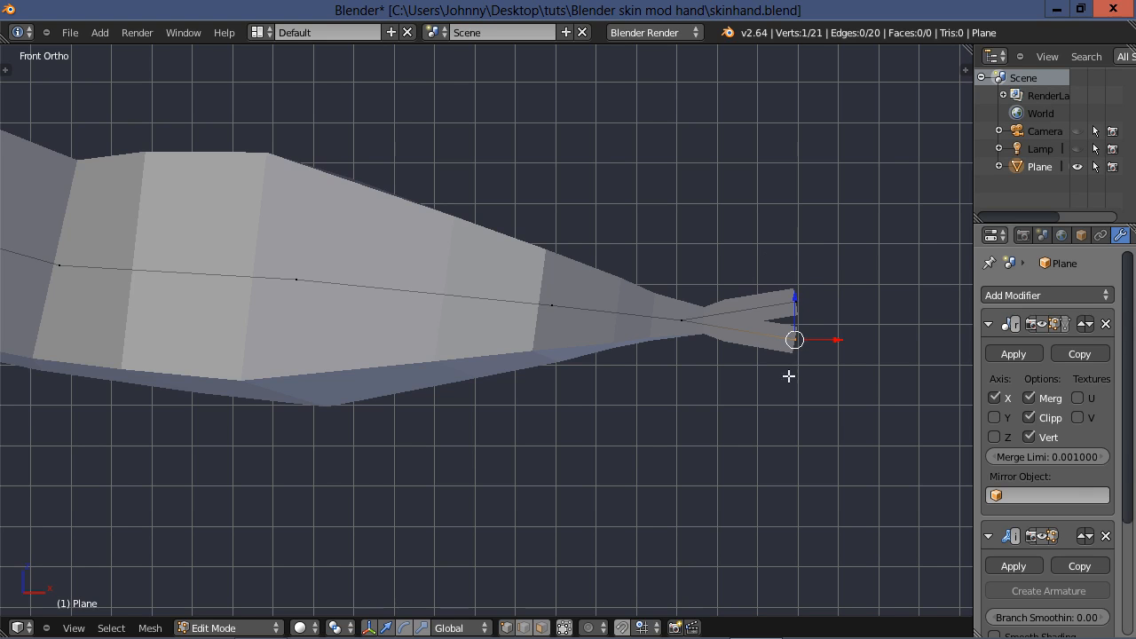
{"action": "mouse_move", "coordinate": [714, 370]}
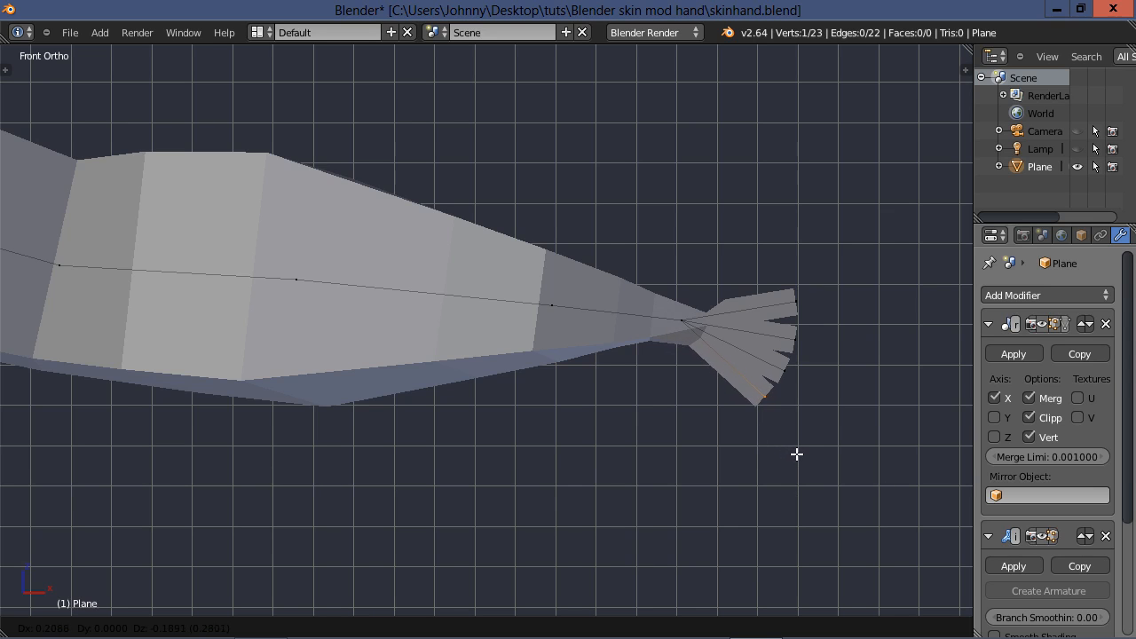
Step: Extrude short finger branches and a thumb from the wrist vertex, reaching 24 vertices
{"action": "key", "text": "Tab"}
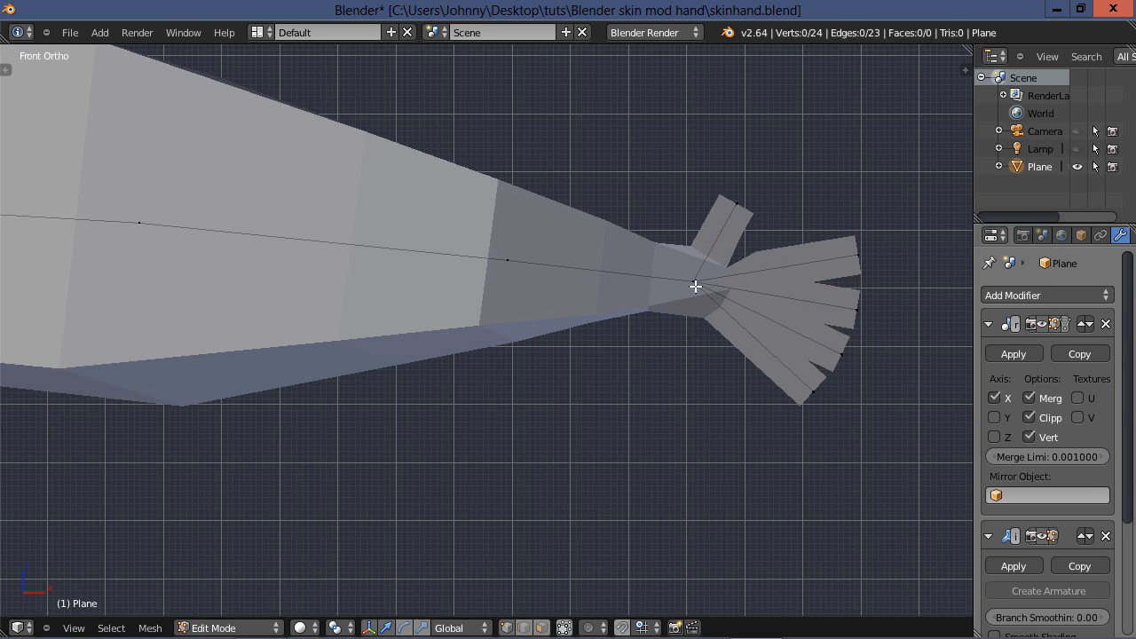
Step: Collapse the Mirror modifier and extrude third and fourth fingers from the palm, reaching 28 vertices
{"action": "left_click", "coordinate": [696, 282]}
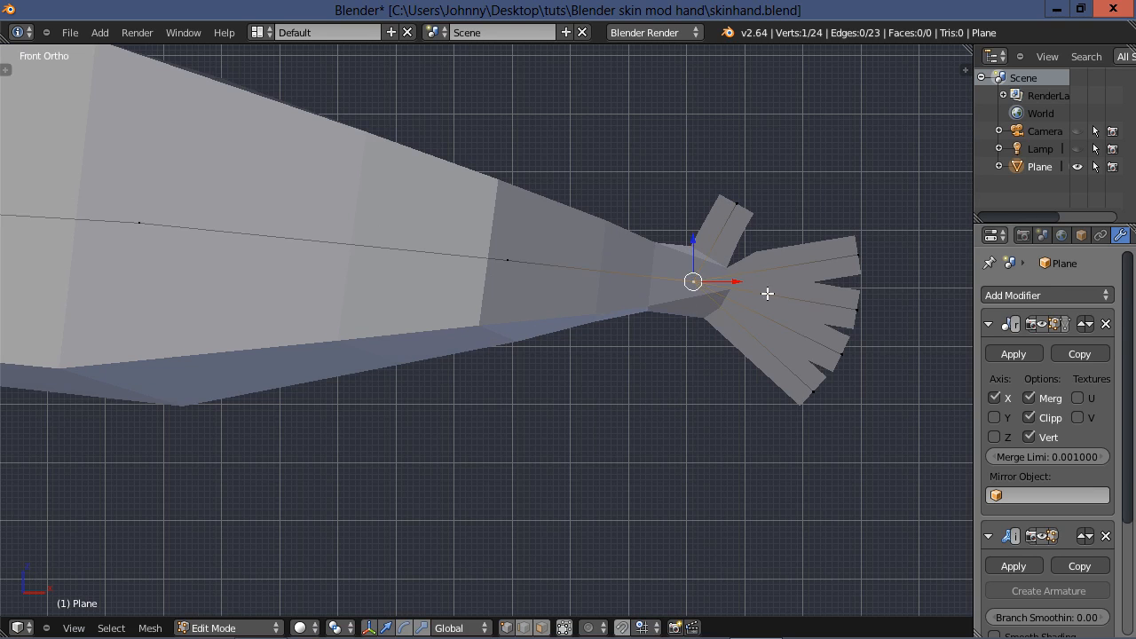
{"action": "mouse_move", "coordinate": [679, 389]}
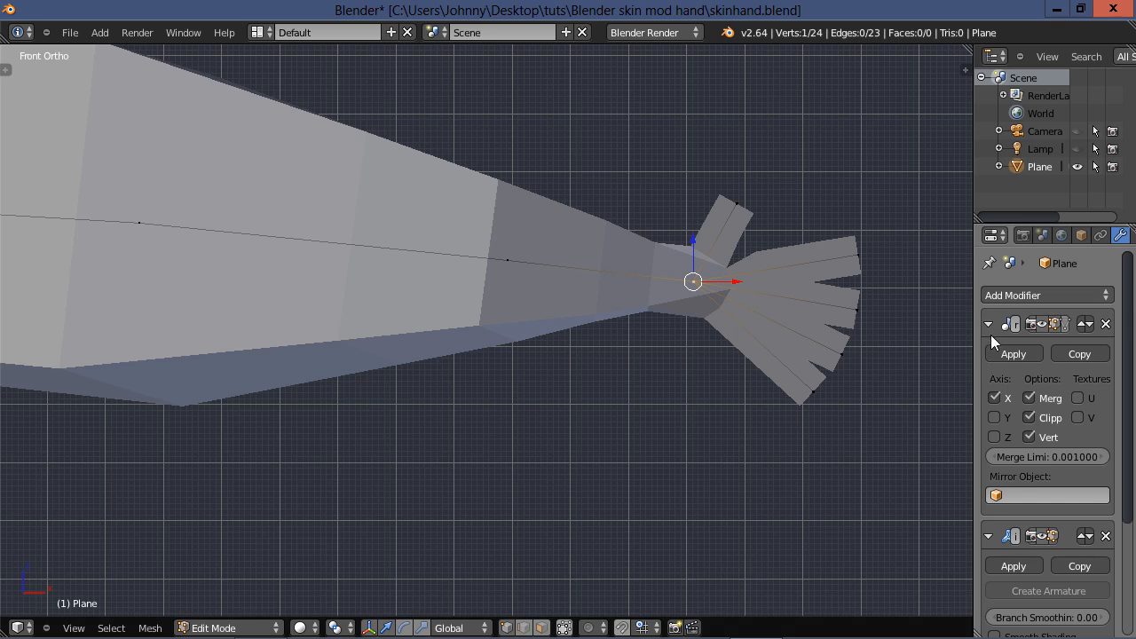
{"action": "left_click", "coordinate": [988, 323]}
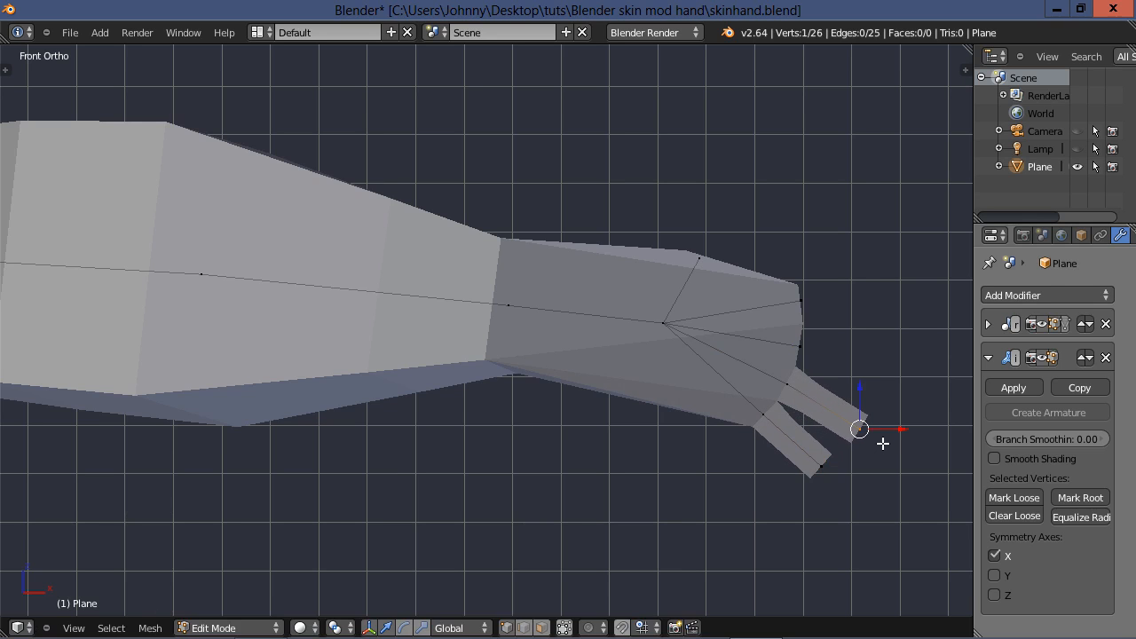
{"action": "left_click_drag", "start_coordinate": [859, 428], "coordinate": [879, 373]}
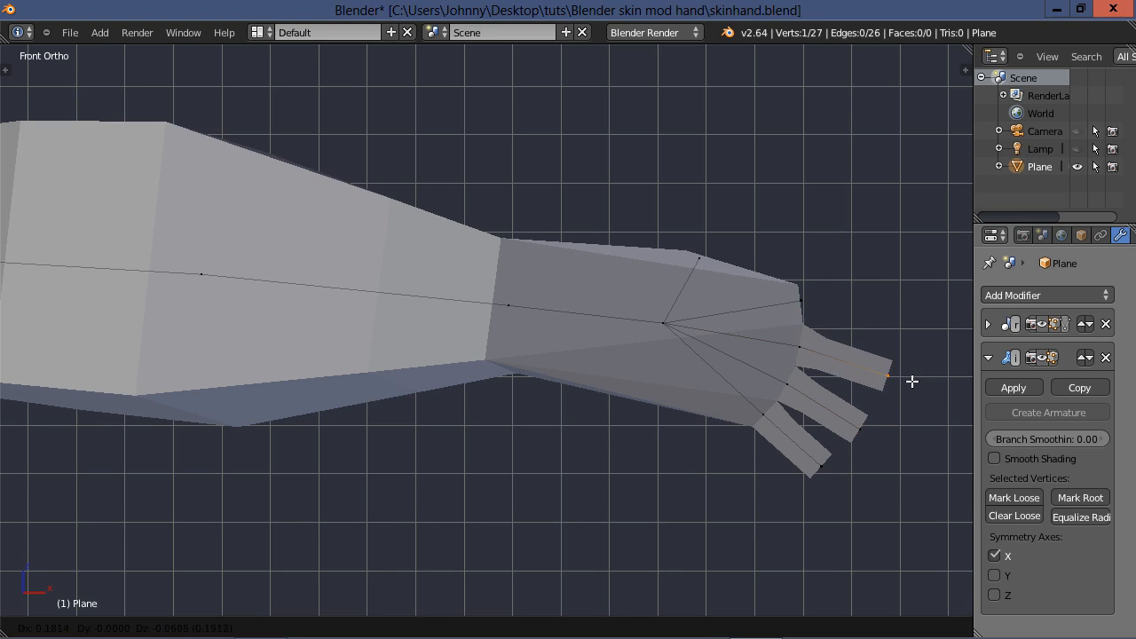
{"action": "key", "text": "Tab"}
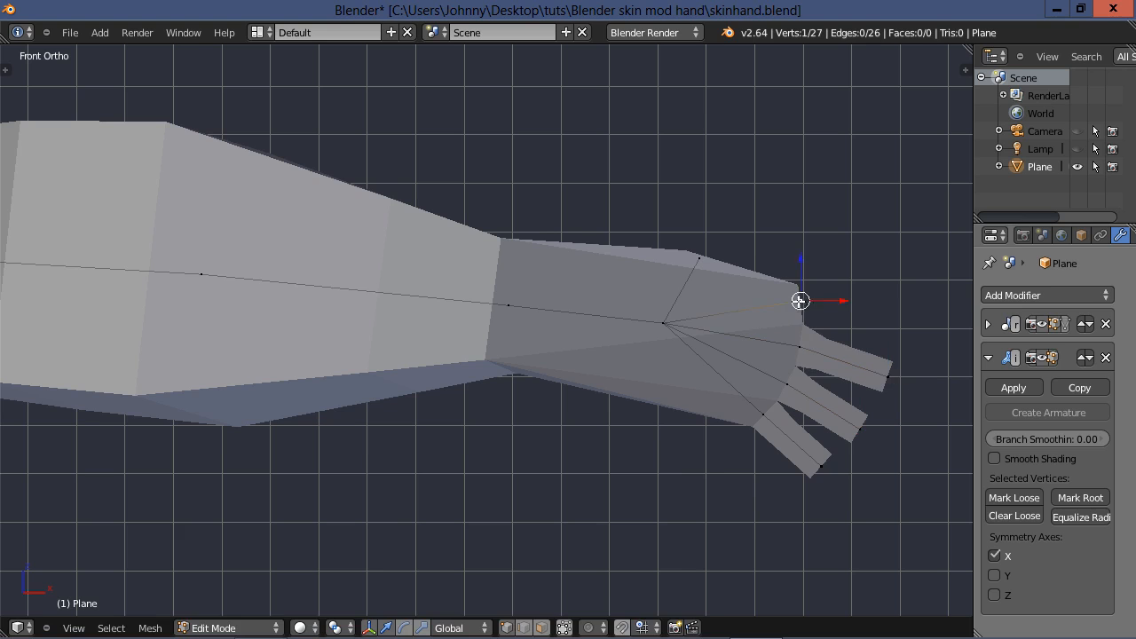
{"action": "left_click_drag", "start_coordinate": [800, 300], "coordinate": [877, 291]}
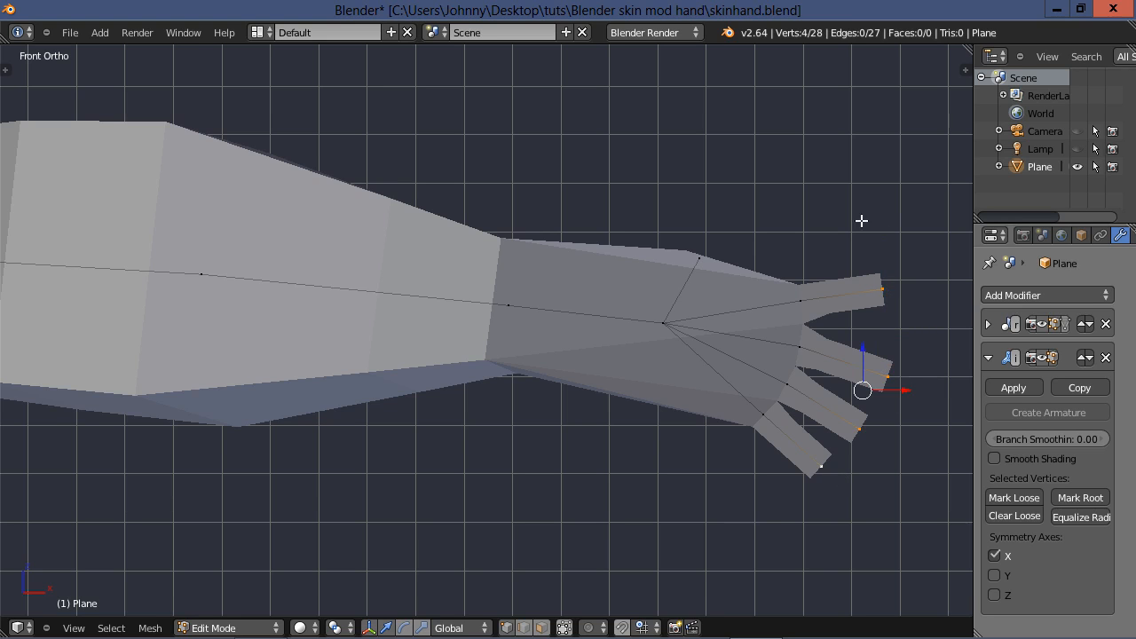
{"action": "mouse_move", "coordinate": [728, 540]}
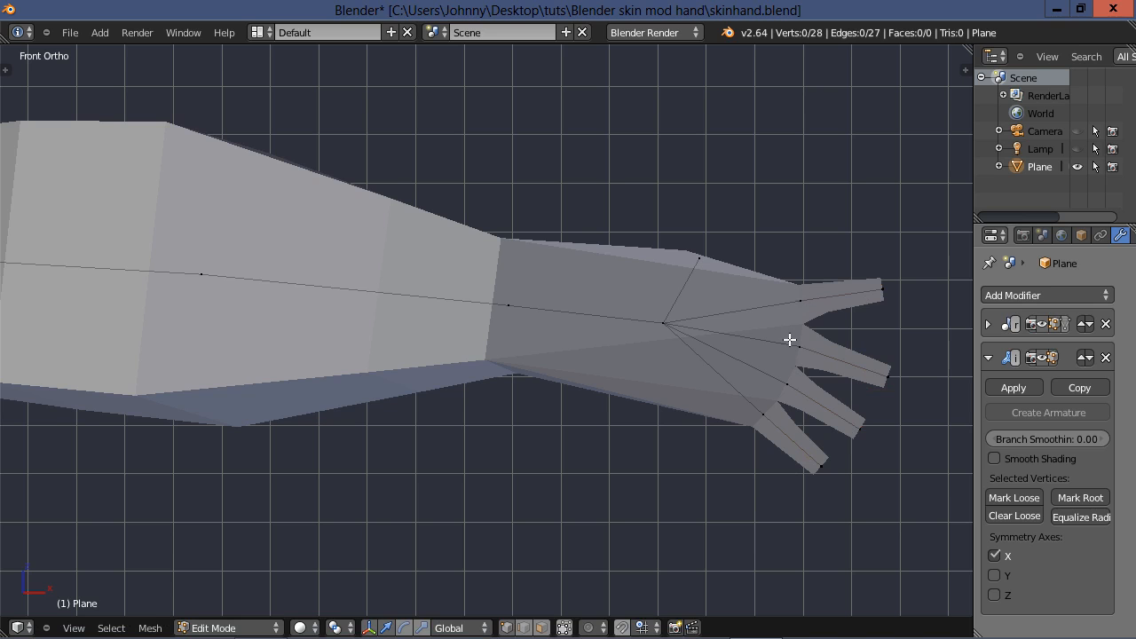
Step: Spread the fingers by moving a knuckle, then thin the wrist's skin radius below the forearm
{"action": "left_click", "coordinate": [799, 324]}
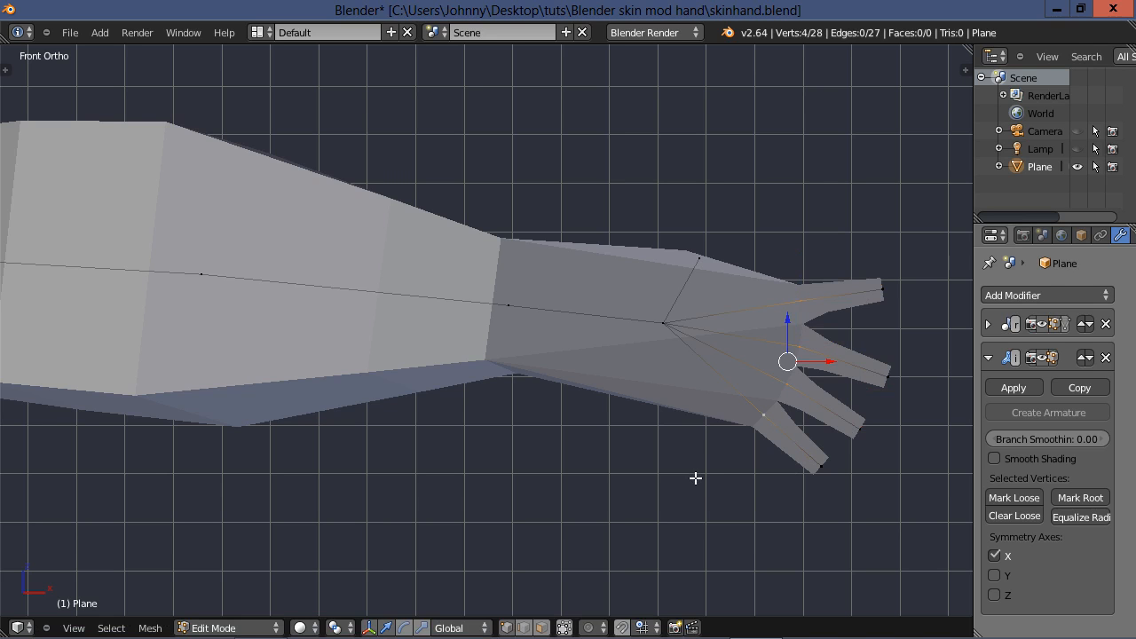
{"action": "key", "text": "s"}
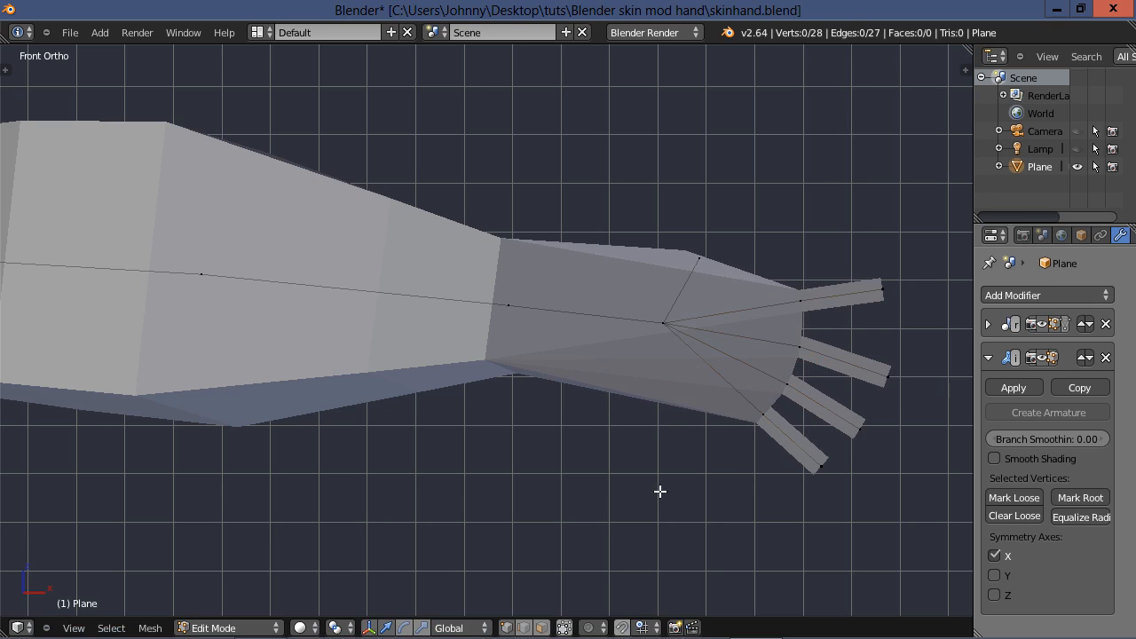
{"action": "left_click", "coordinate": [507, 305]}
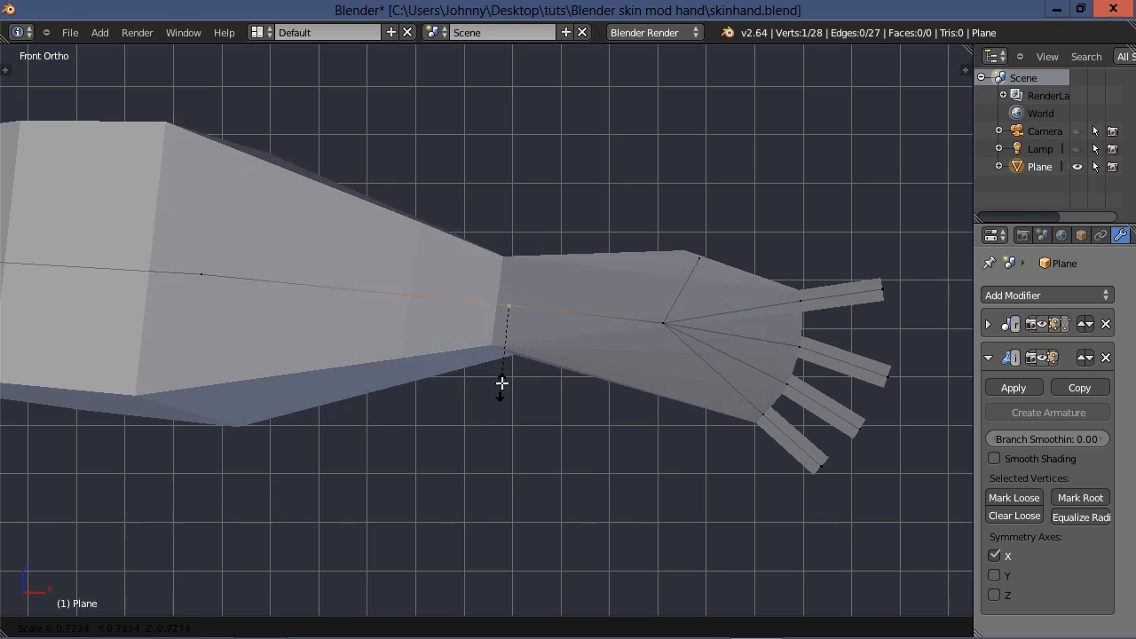
{"action": "left_click_drag", "start_coordinate": [500, 384], "coordinate": [510, 355]}
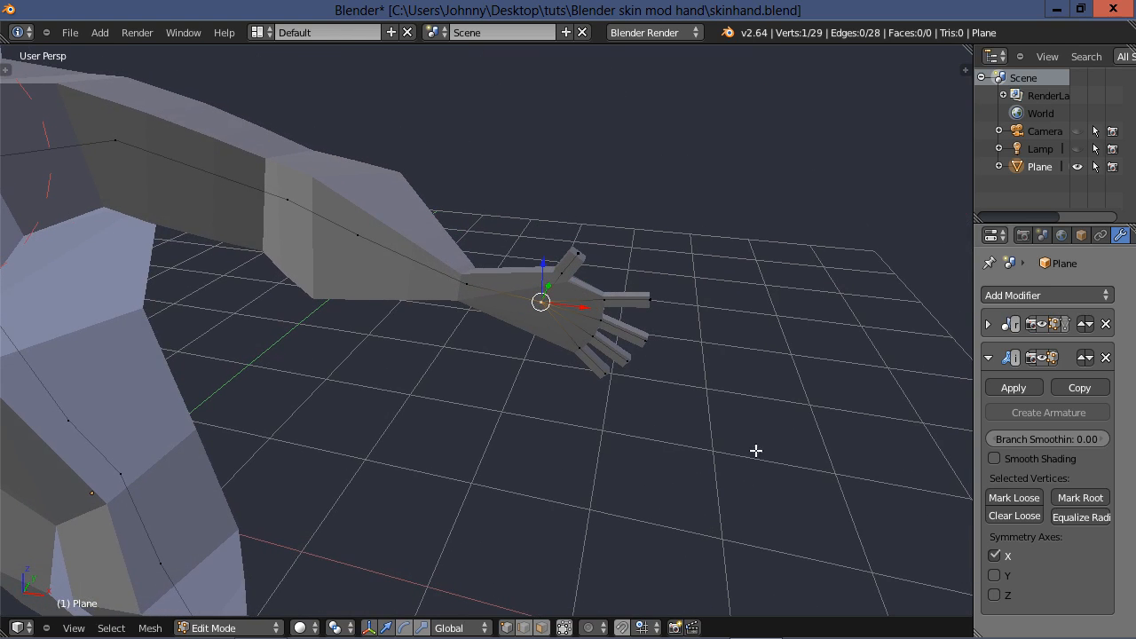
Step: Enable Wire display for the body object in the Object properties
{"action": "left_click", "coordinate": [1082, 234]}
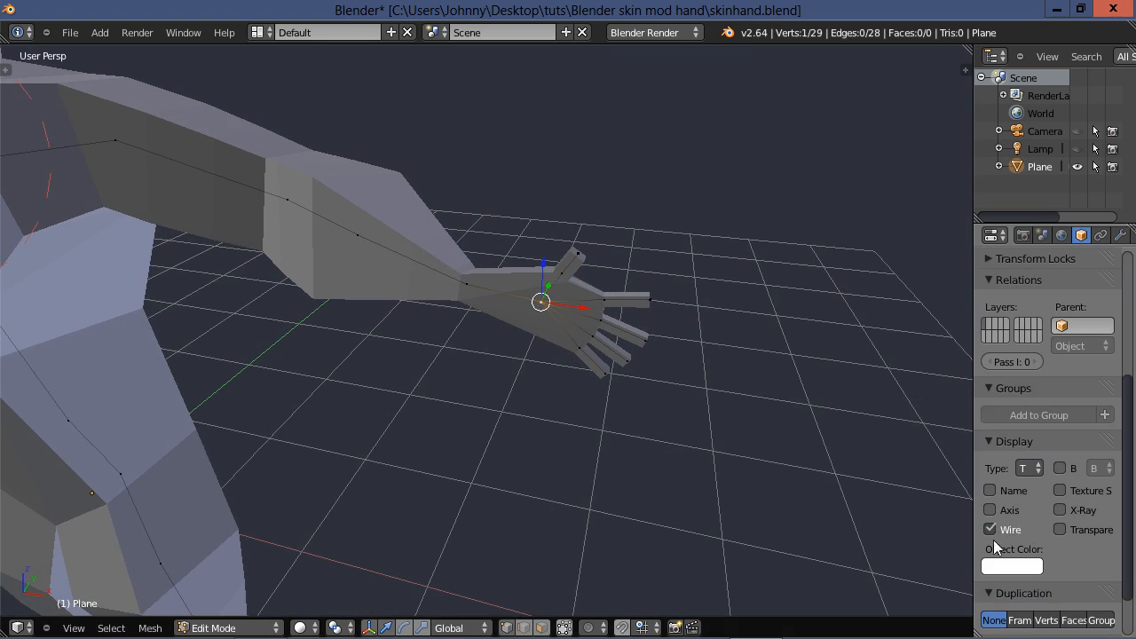
{"action": "mouse_move", "coordinate": [1015, 540]}
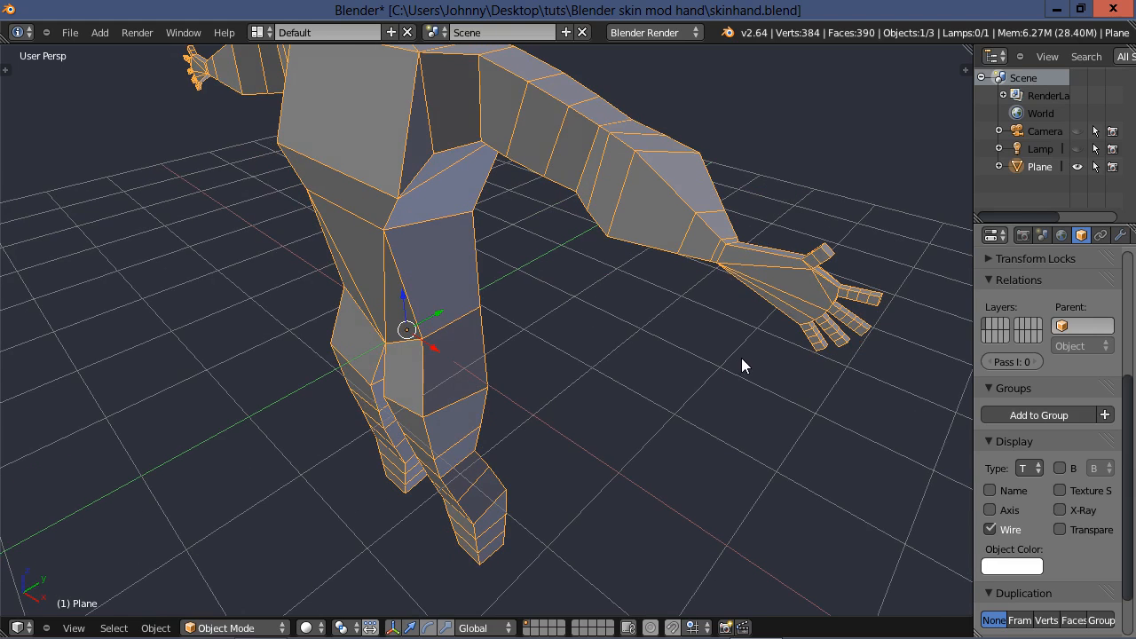
{"action": "mouse_move", "coordinate": [719, 384]}
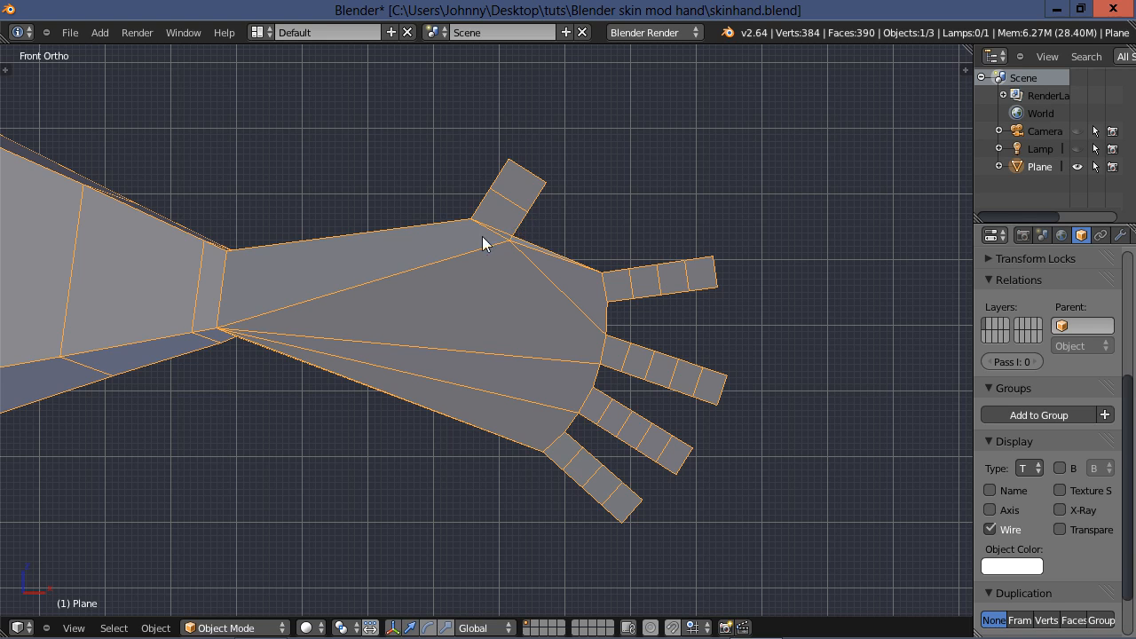
Step: Inspect the skinned thumb joint in Object Mode, then move the thumb's base vertex along one axis
{"action": "key", "text": "Tab"}
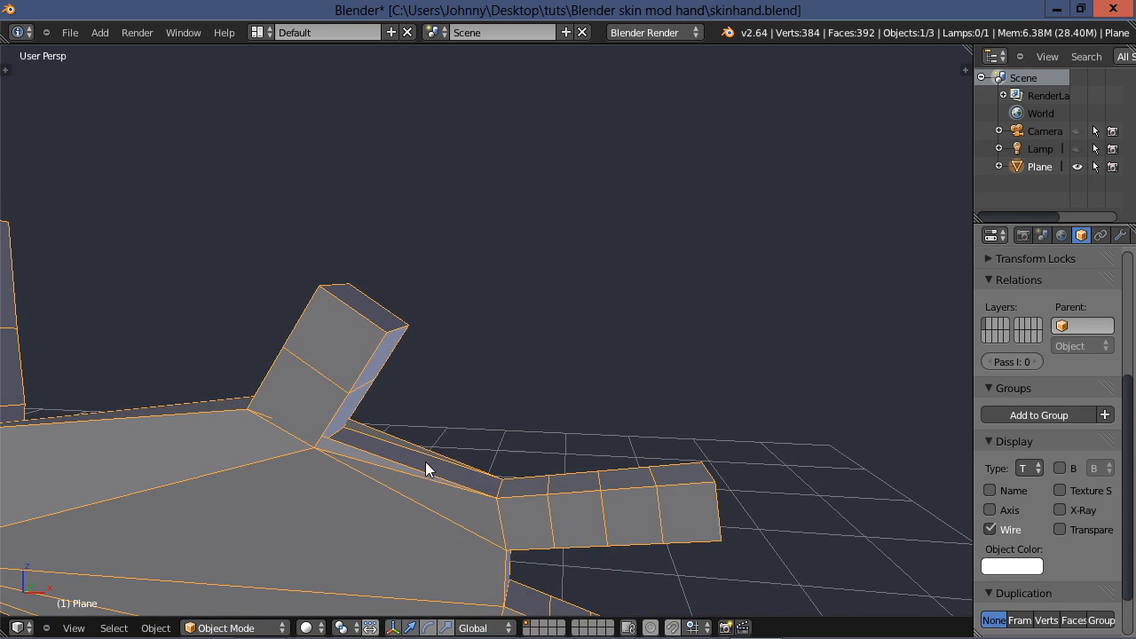
{"action": "mouse_move", "coordinate": [311, 464]}
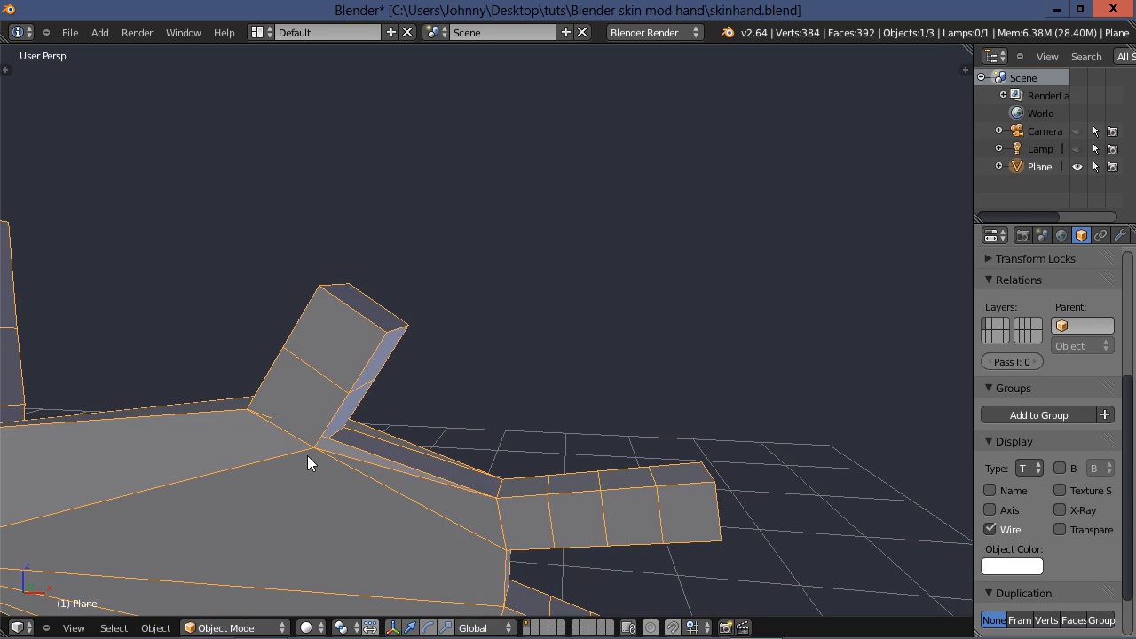
{"action": "key", "text": "Tab"}
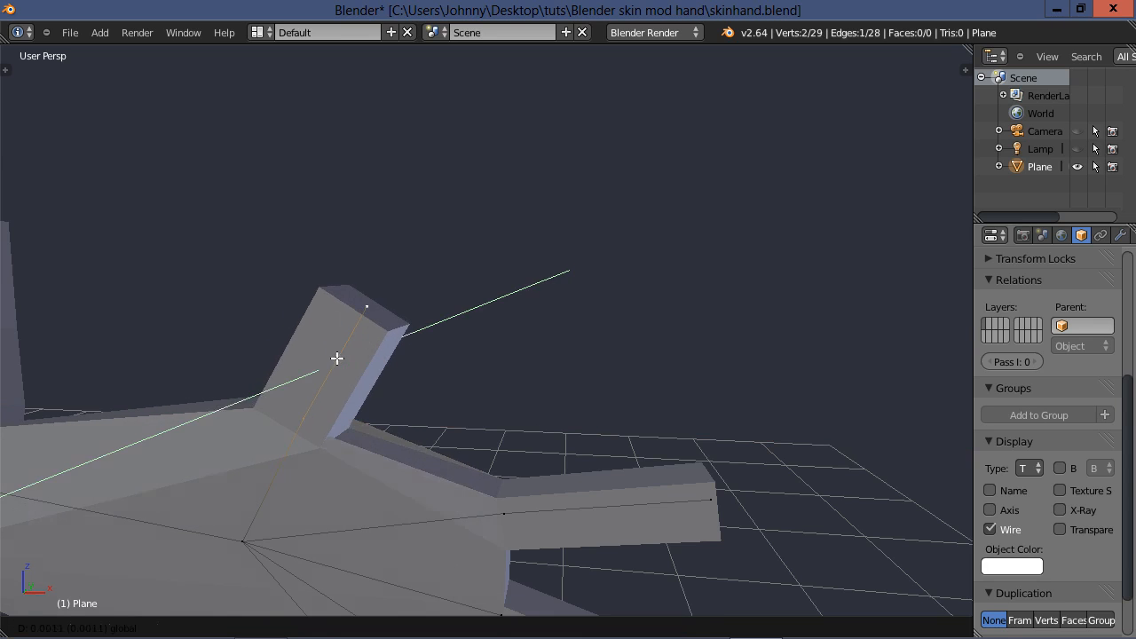
{"action": "key", "text": "Tab"}
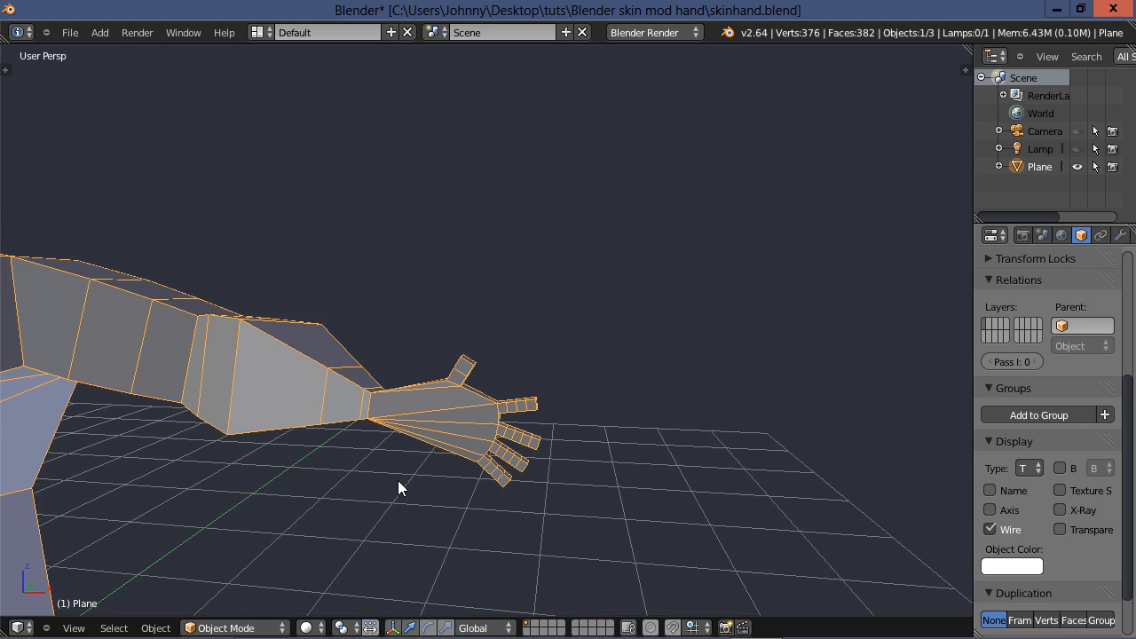
Step: In front view, adjust the top fingertip and reposition the lowest finger's joints
{"action": "key", "text": "Tab"}
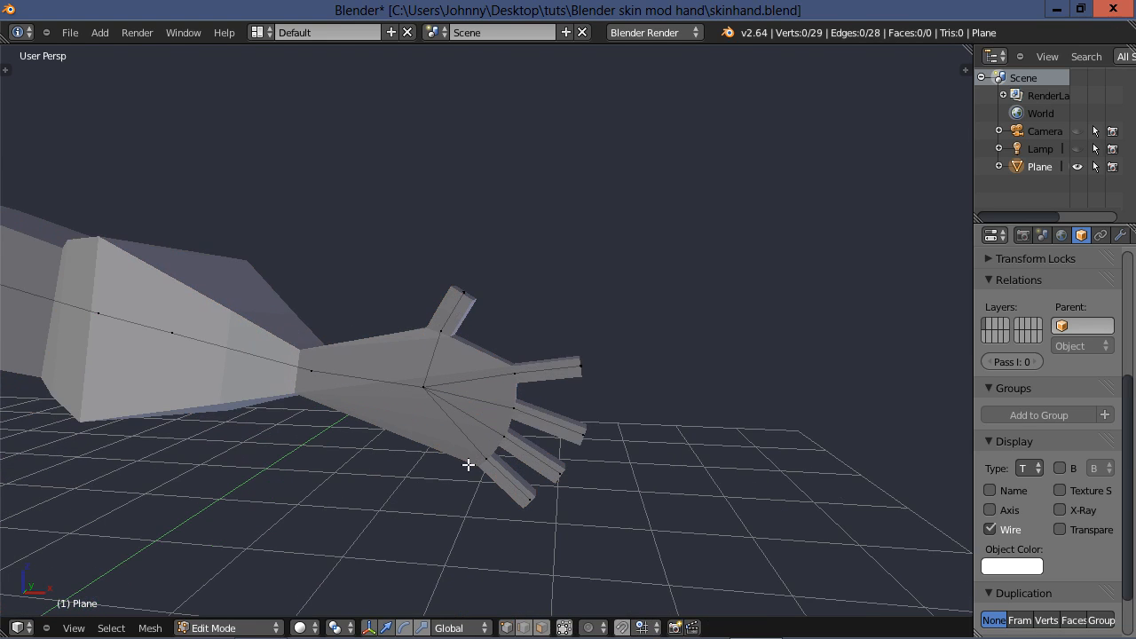
{"action": "key", "text": "KP_1"}
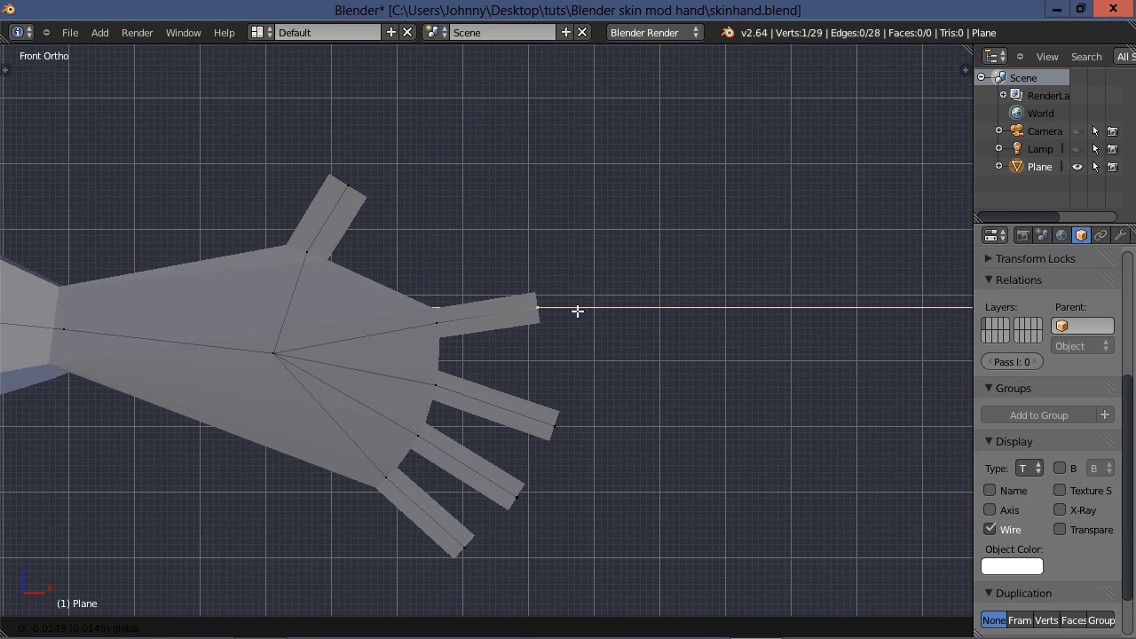
{"action": "left_click_drag", "start_coordinate": [577, 311], "coordinate": [594, 432]}
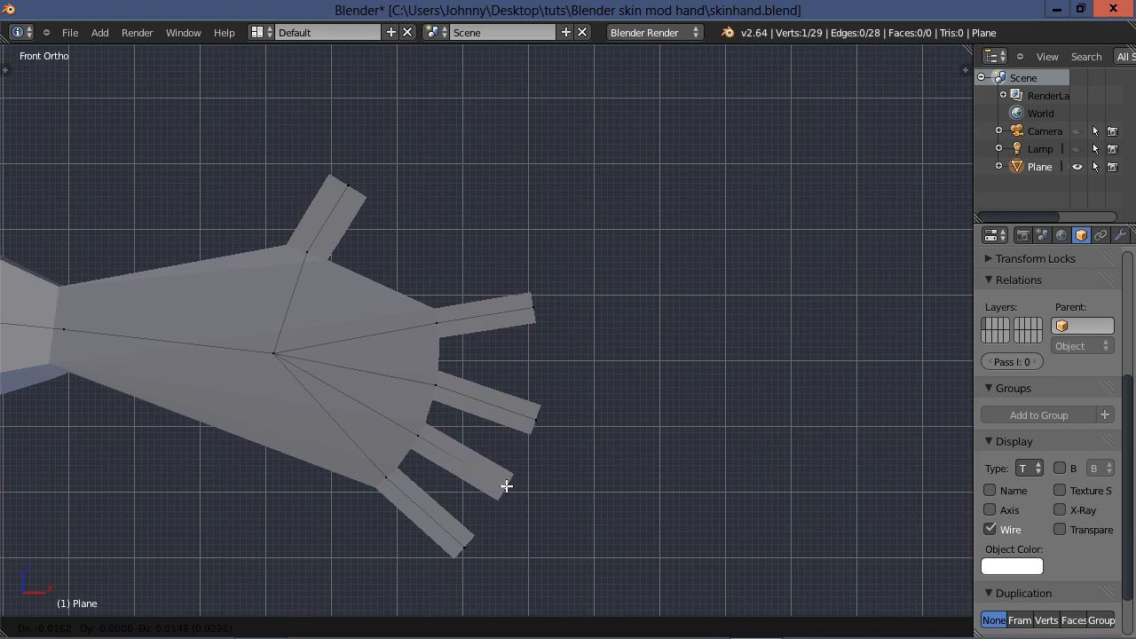
{"action": "key", "text": "Tab"}
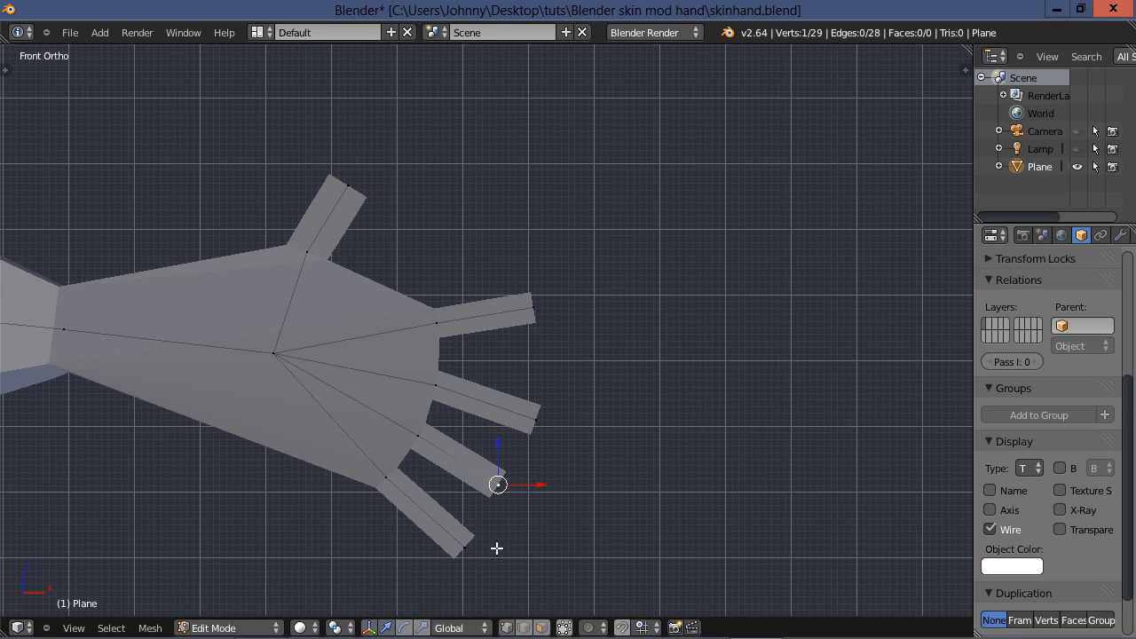
{"action": "left_click_drag", "start_coordinate": [497, 484], "coordinate": [453, 533]}
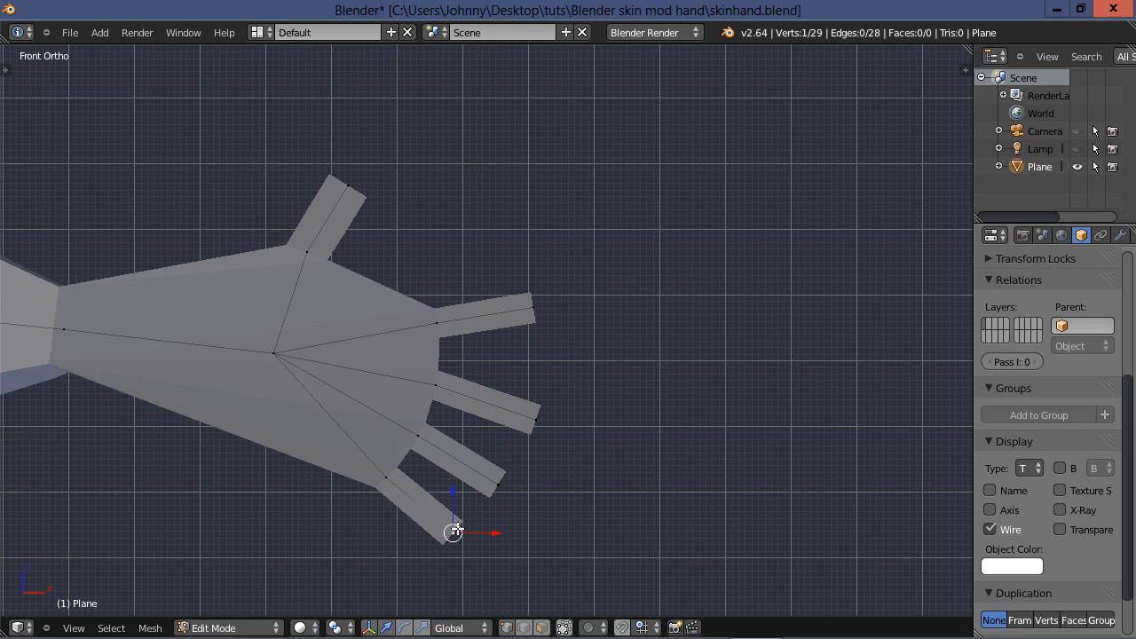
{"action": "left_click", "coordinate": [454, 319]}
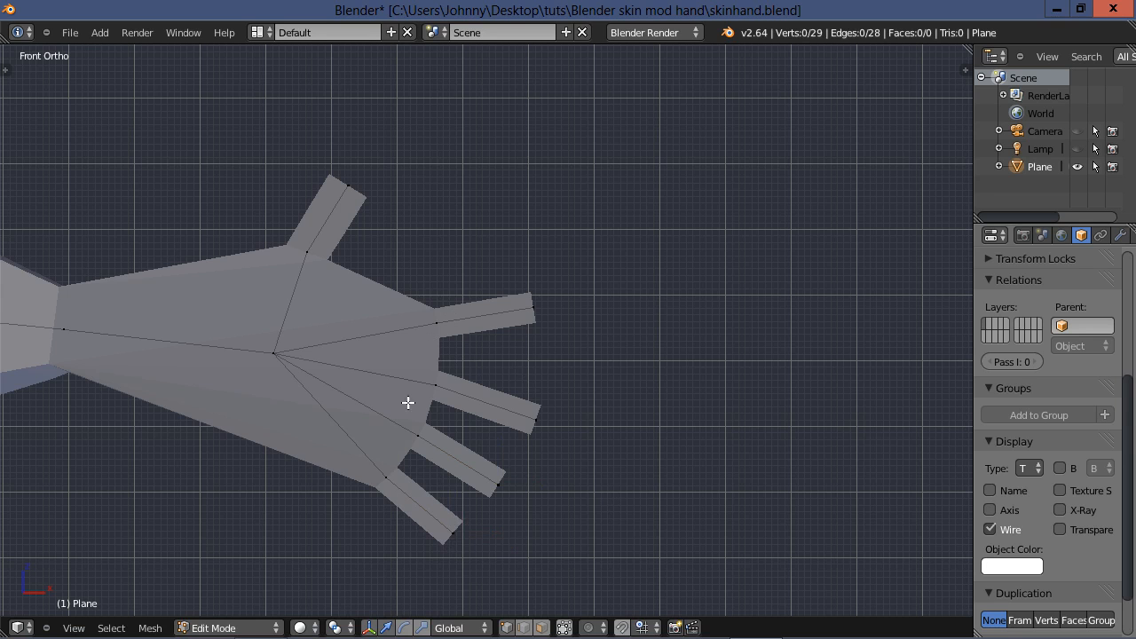
{"action": "mouse_move", "coordinate": [398, 480]}
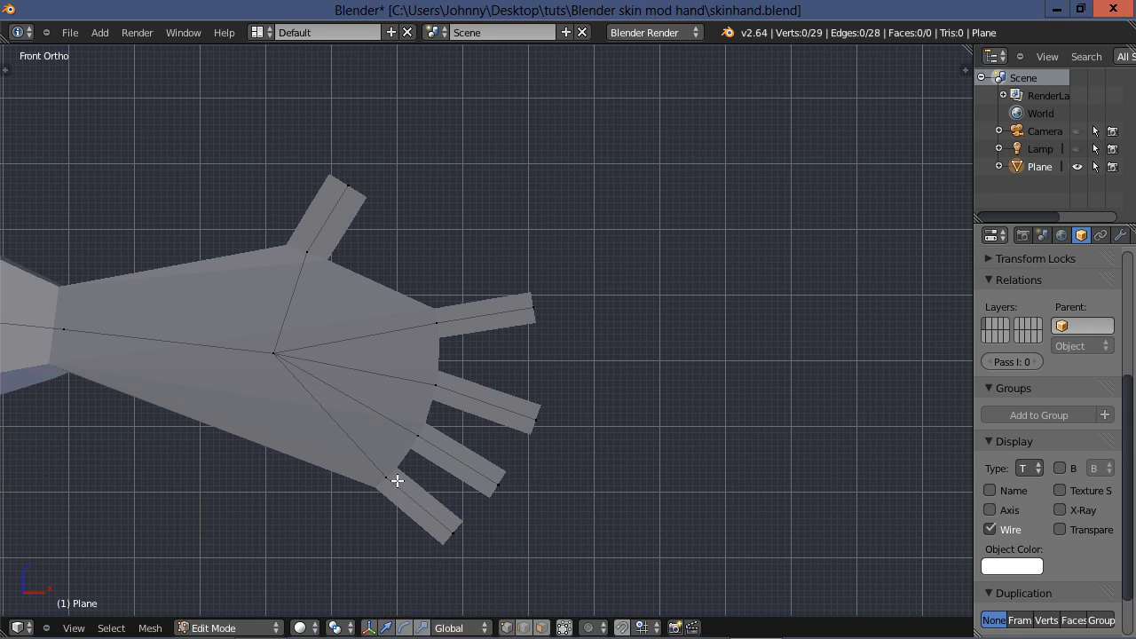
{"action": "mouse_move", "coordinate": [543, 359]}
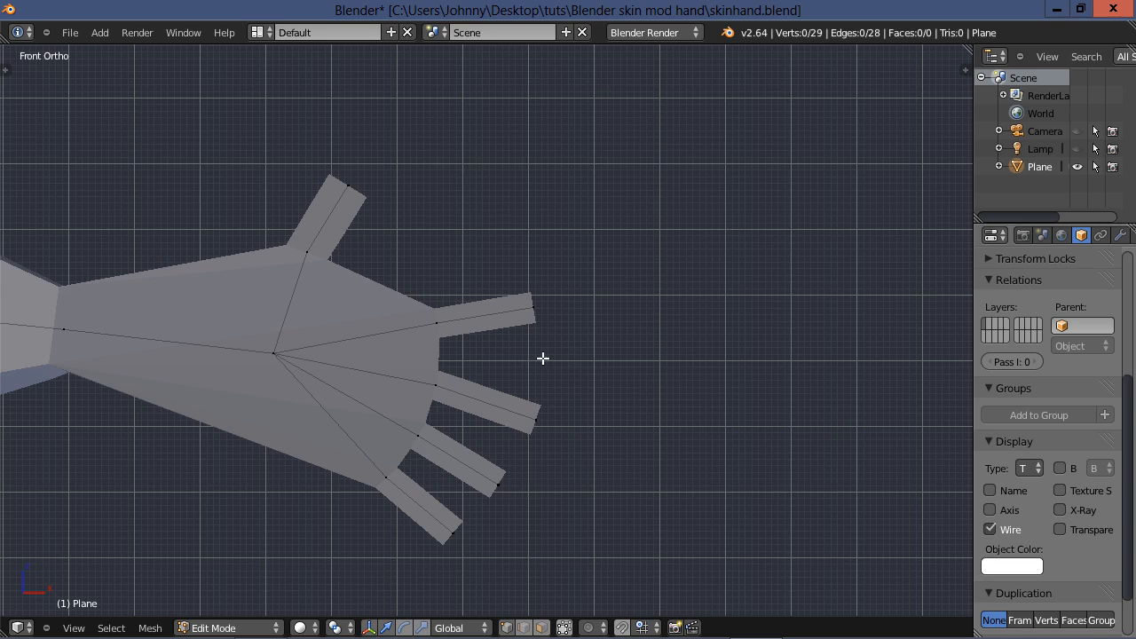
{"action": "mouse_move", "coordinate": [547, 308]}
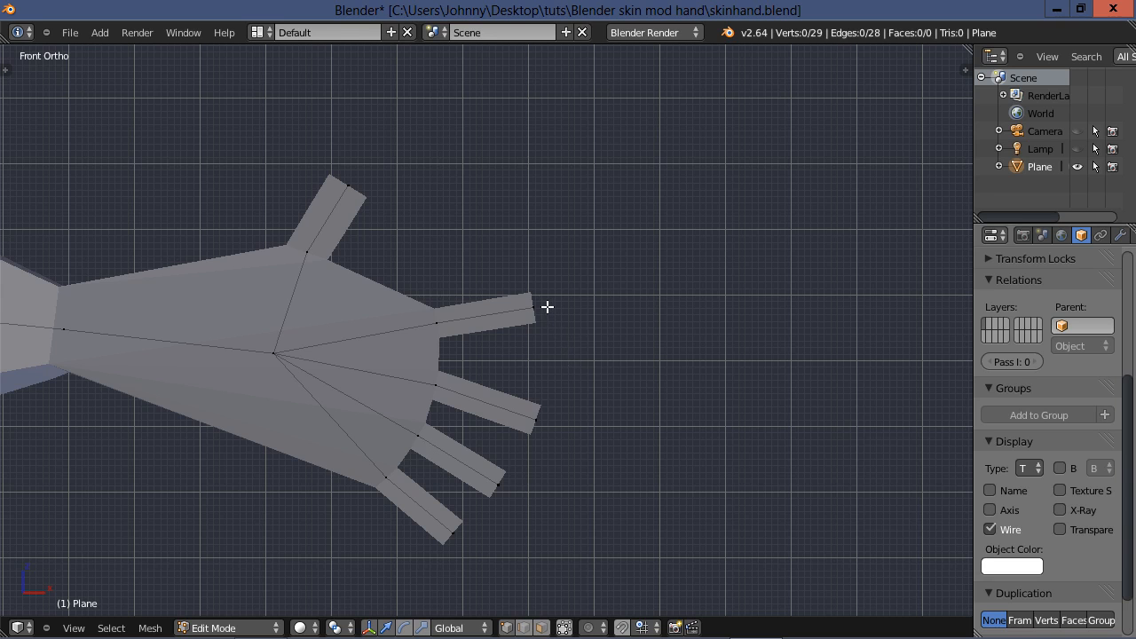
Step: Extend the top finger outward and extrude the lower fingers with new joints, reaching 33 vertices
{"action": "left_click", "coordinate": [533, 307]}
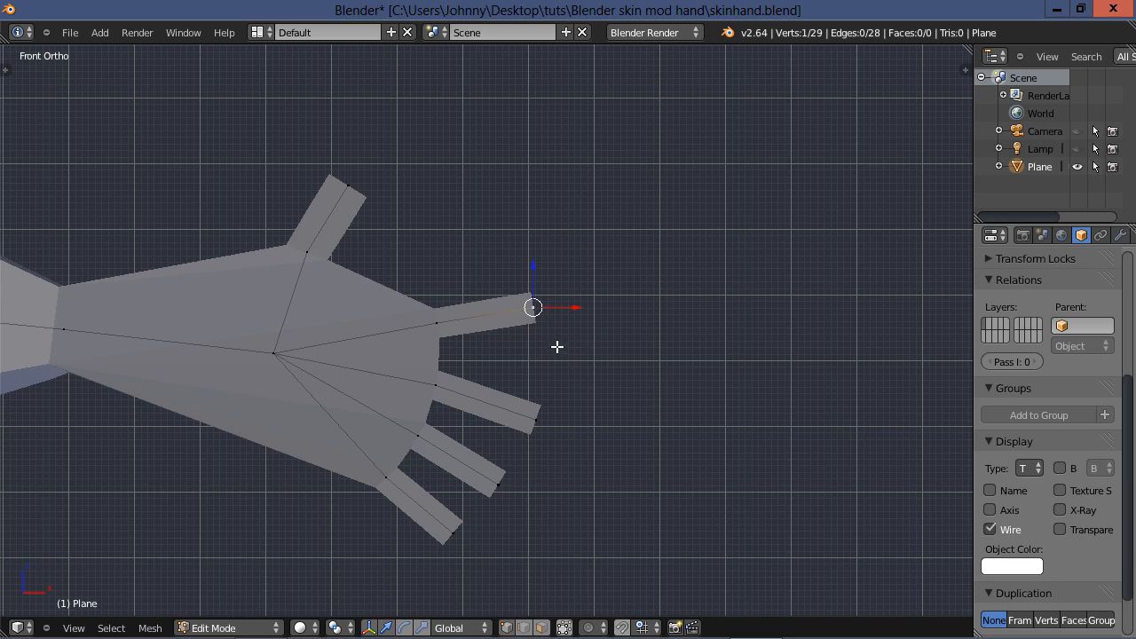
{"action": "left_click_drag", "start_coordinate": [533, 309], "coordinate": [593, 300]}
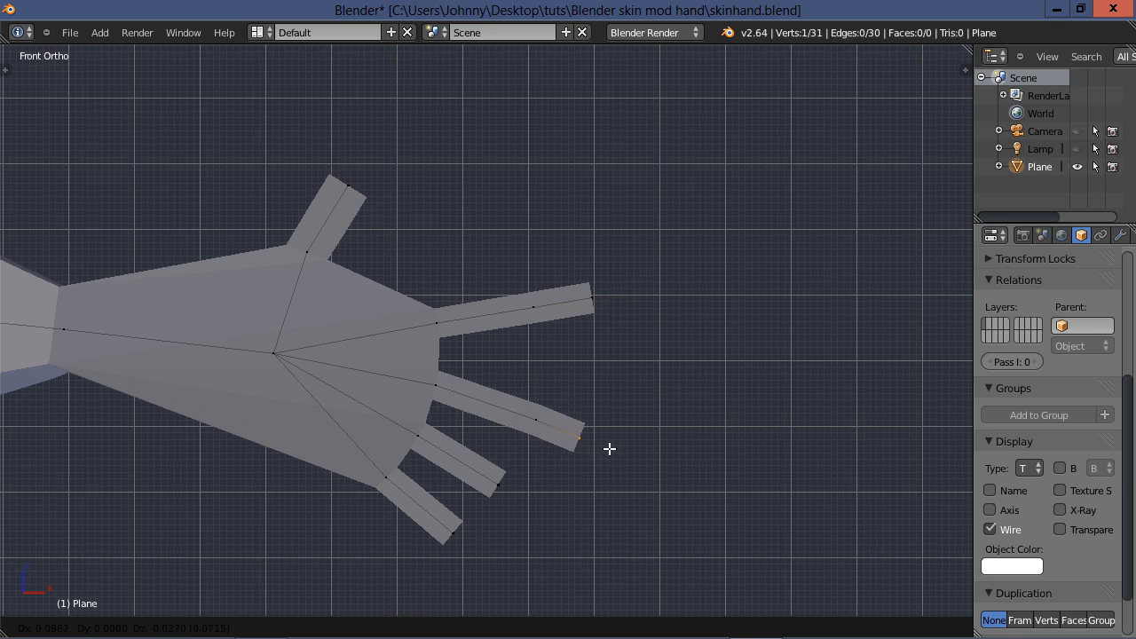
{"action": "key", "text": "Tab"}
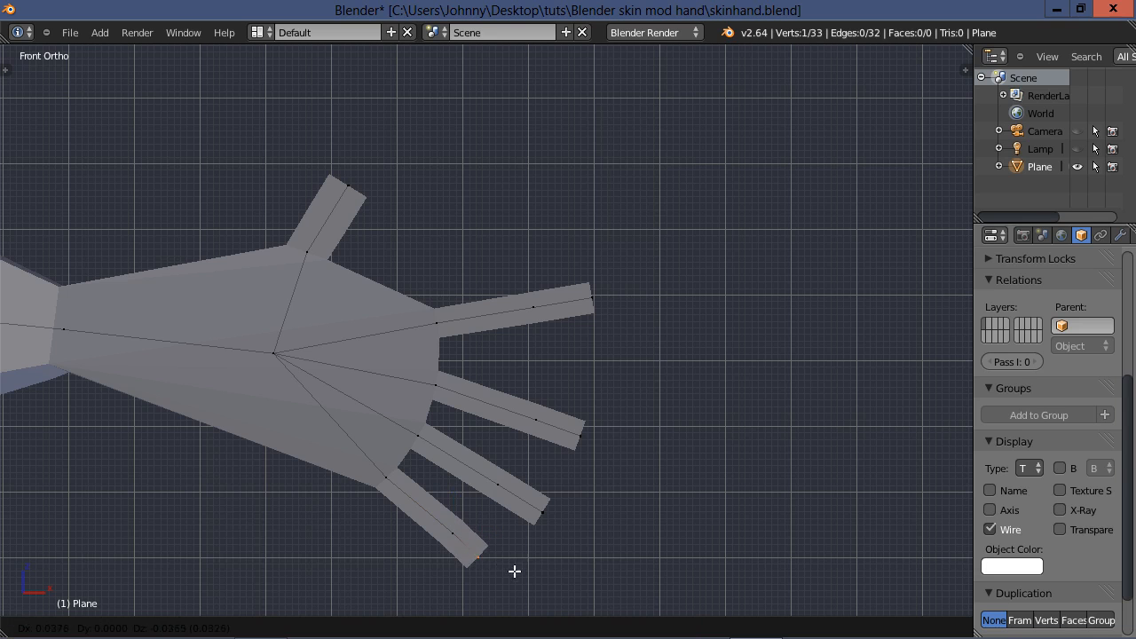
{"action": "key", "text": "Tab"}
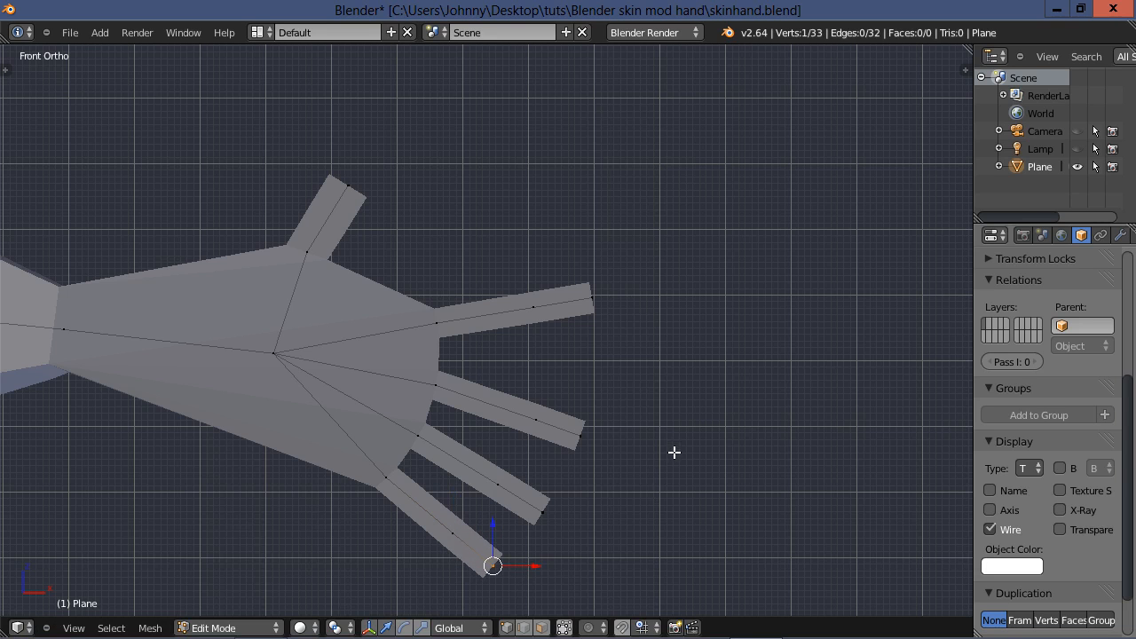
{"action": "mouse_move", "coordinate": [513, 577]}
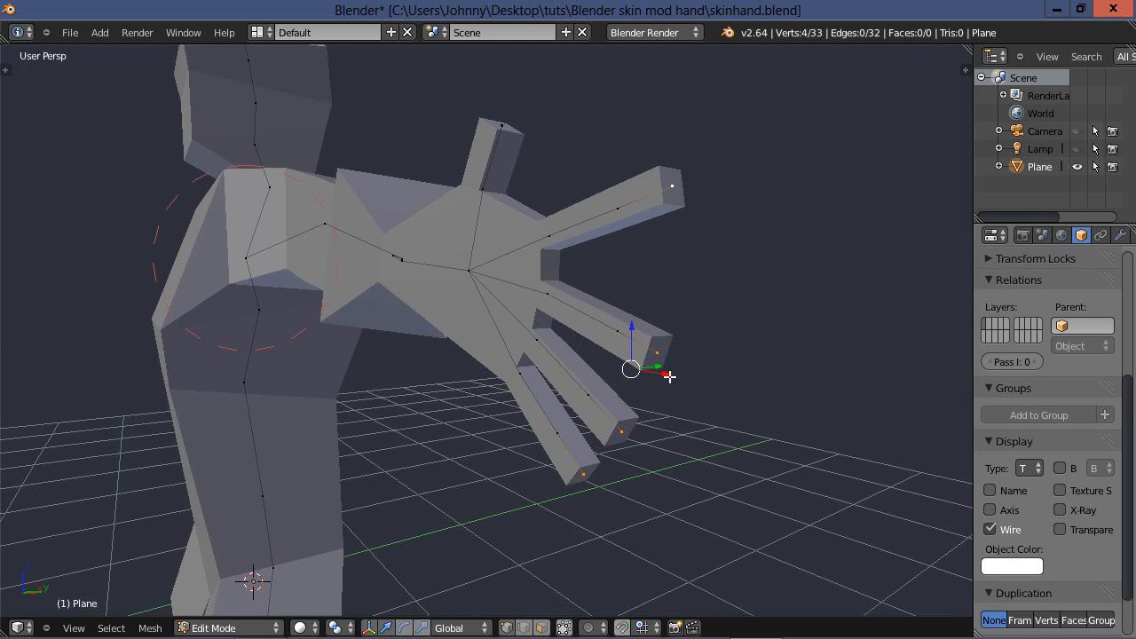
{"action": "mouse_move", "coordinate": [675, 492]}
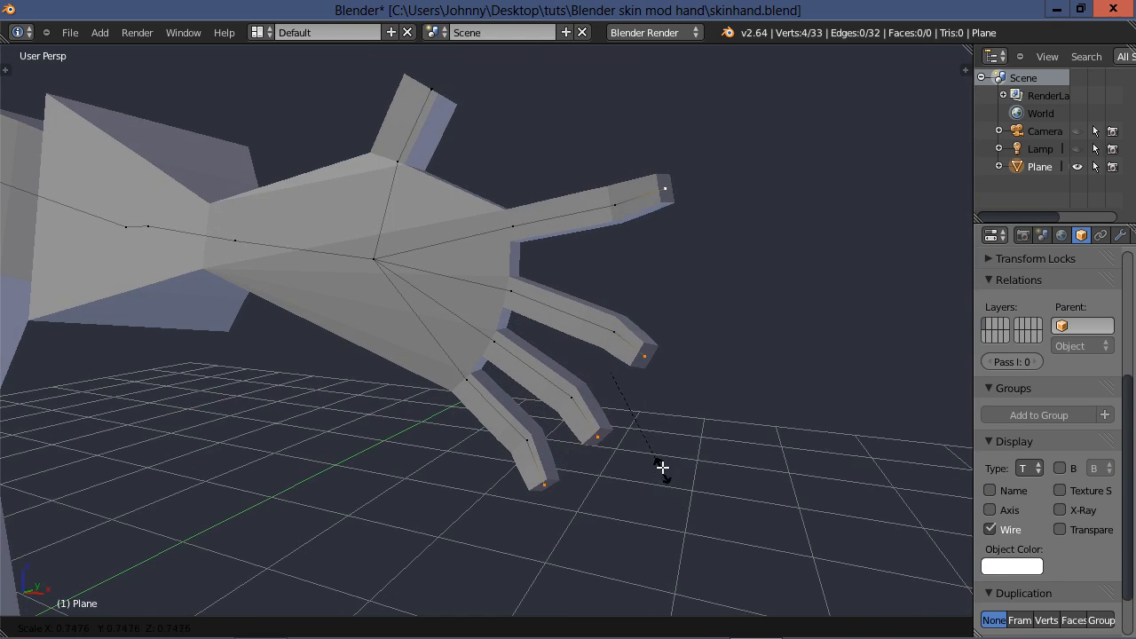
Step: Move the four fingertips in depth so the hand is no longer flat, viewed along the arm
{"action": "key", "text": "Tab"}
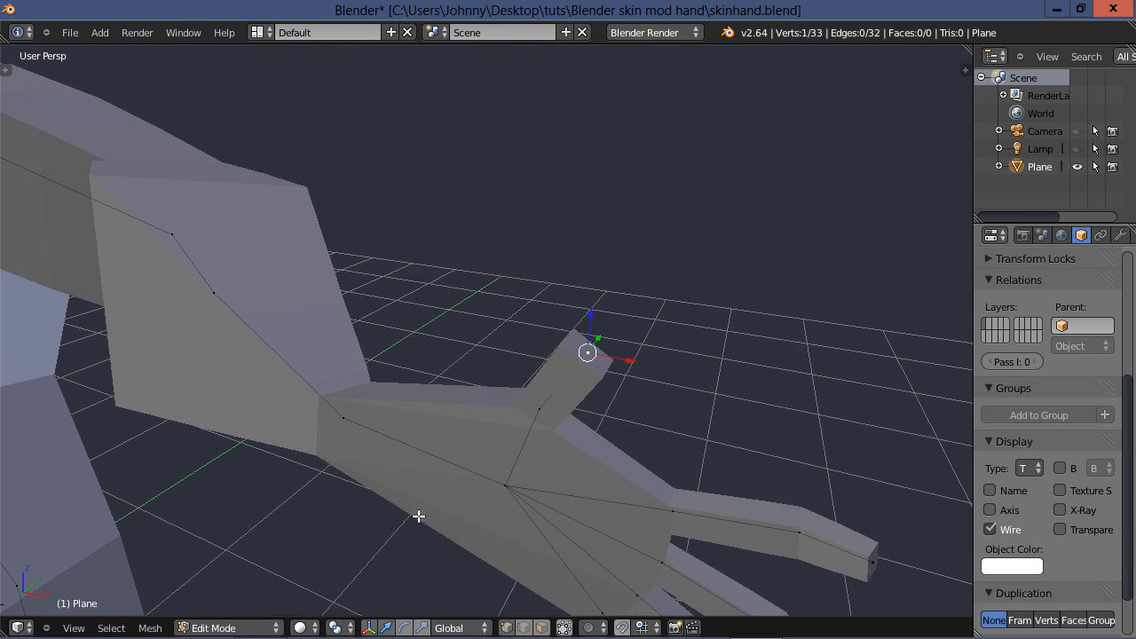
{"action": "mouse_move", "coordinate": [602, 337]}
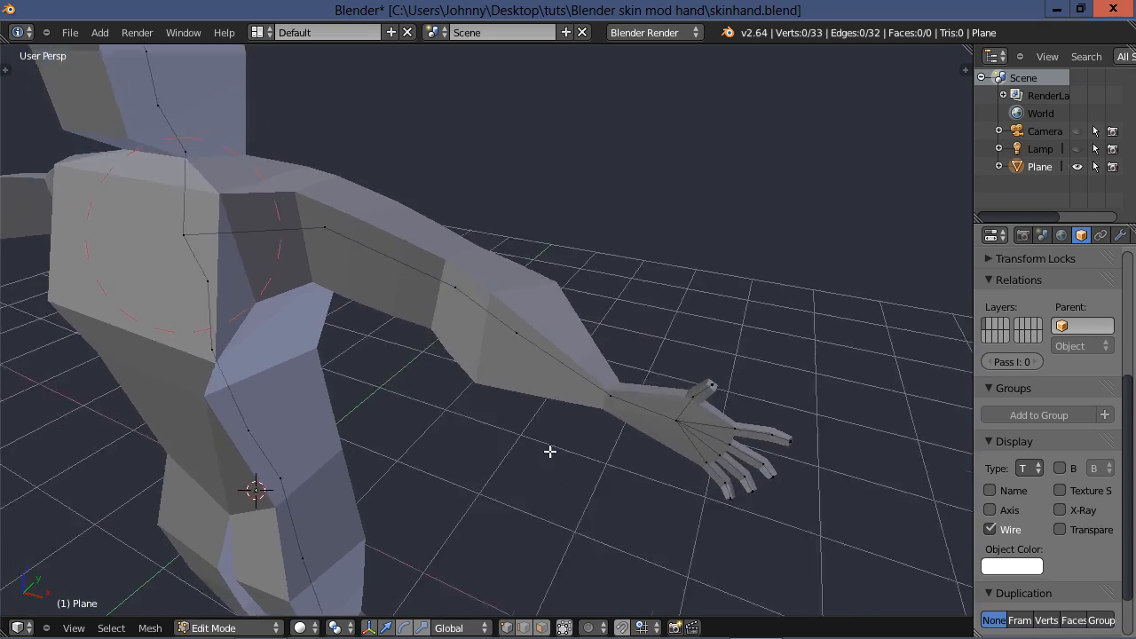
{"action": "left_click_drag", "start_coordinate": [551, 453], "coordinate": [495, 437]}
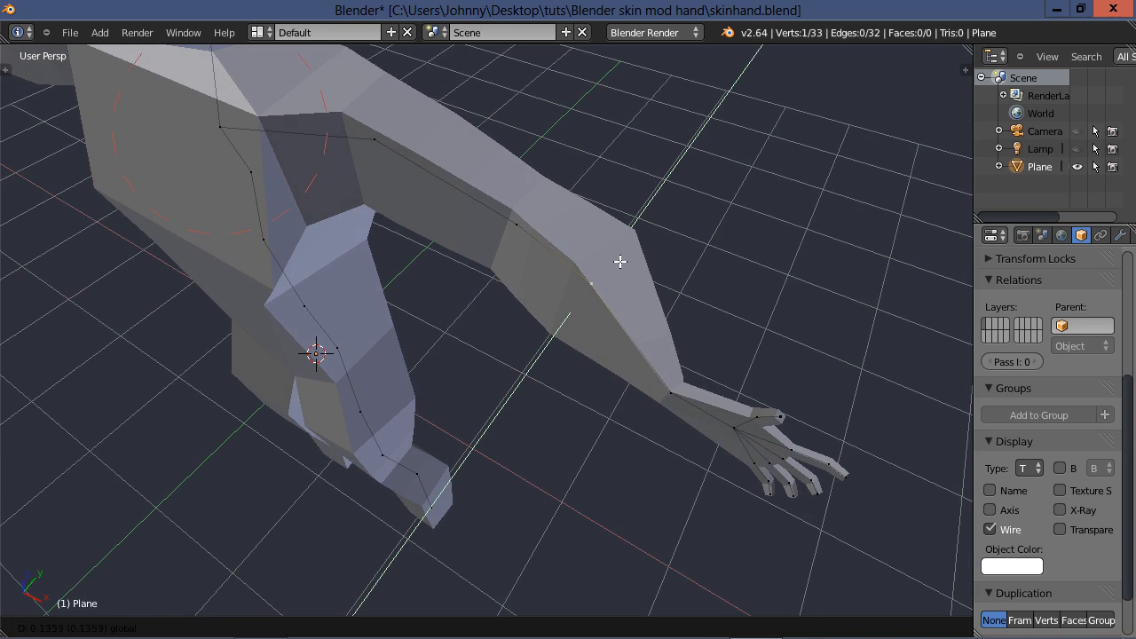
{"action": "key", "text": "Tab"}
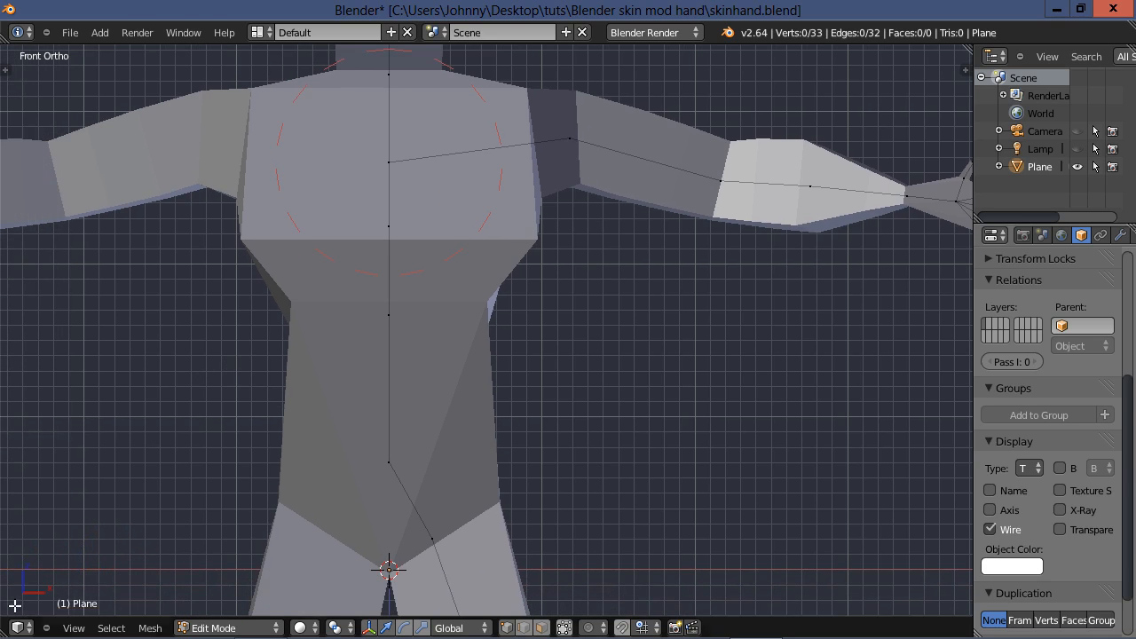
{"action": "mouse_move", "coordinate": [64, 582]}
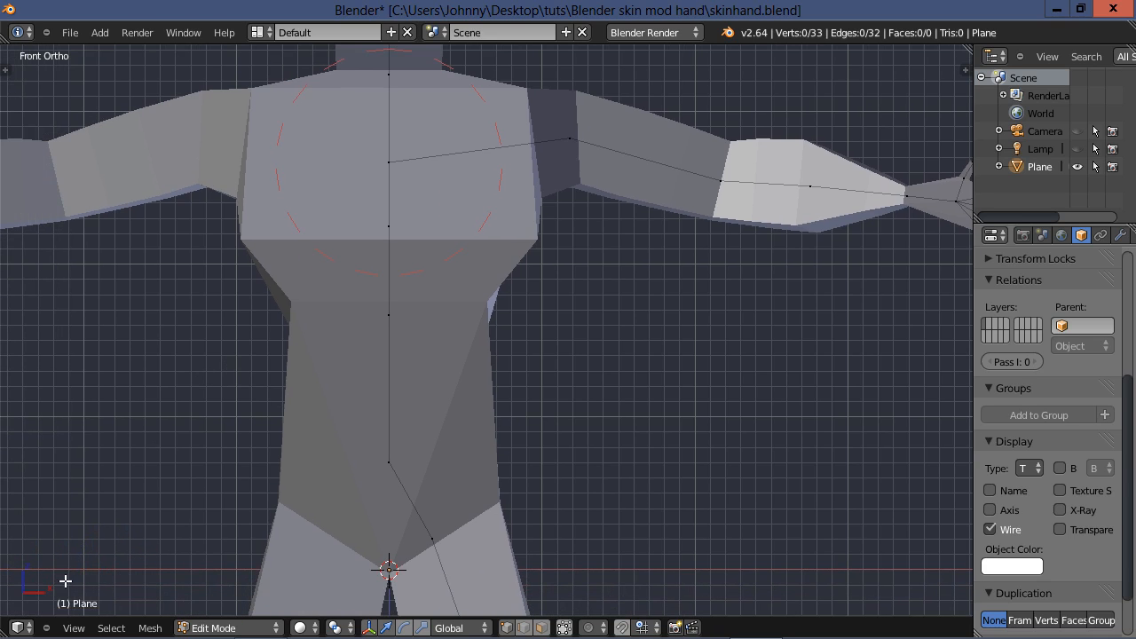
{"action": "mouse_move", "coordinate": [27, 595]}
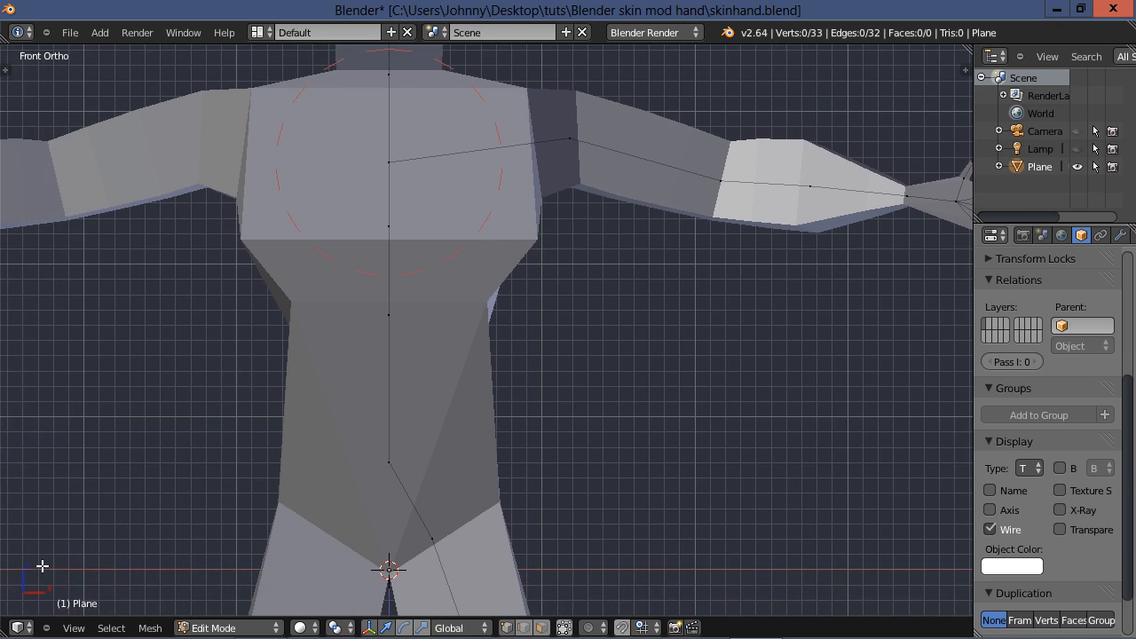
{"action": "mouse_move", "coordinate": [16, 567]}
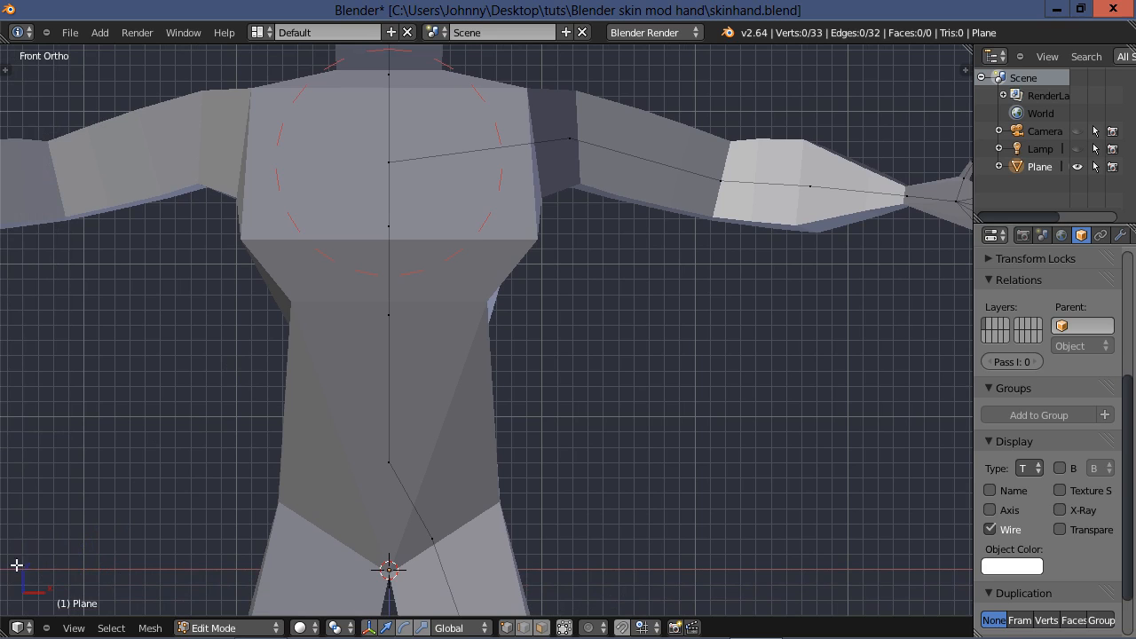
{"action": "mouse_move", "coordinate": [29, 586]}
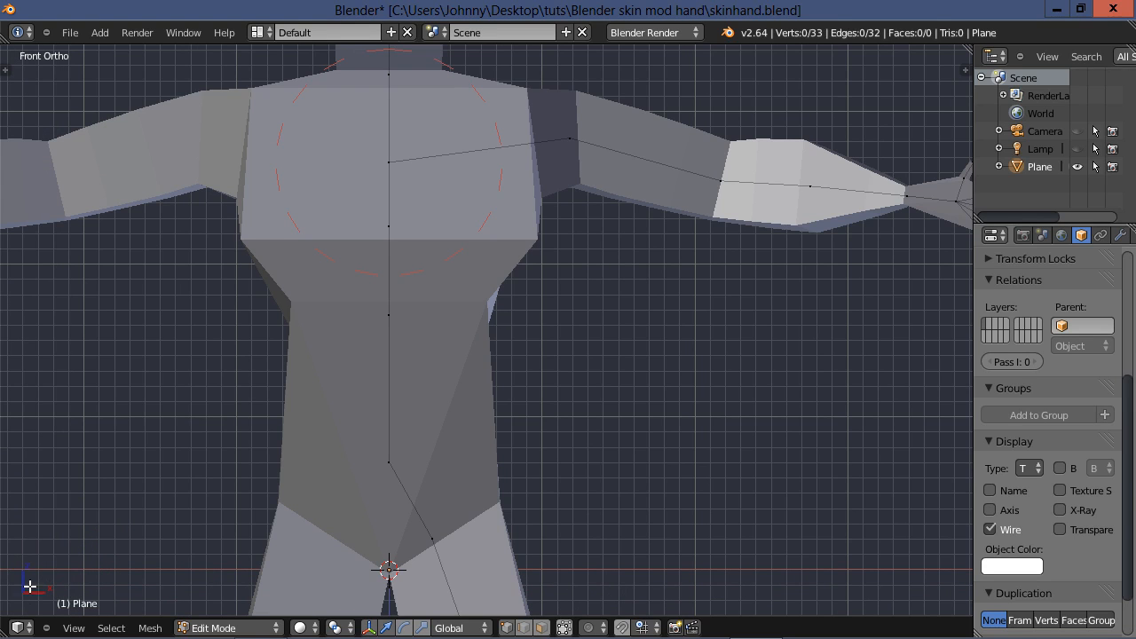
{"action": "mouse_move", "coordinate": [28, 588]}
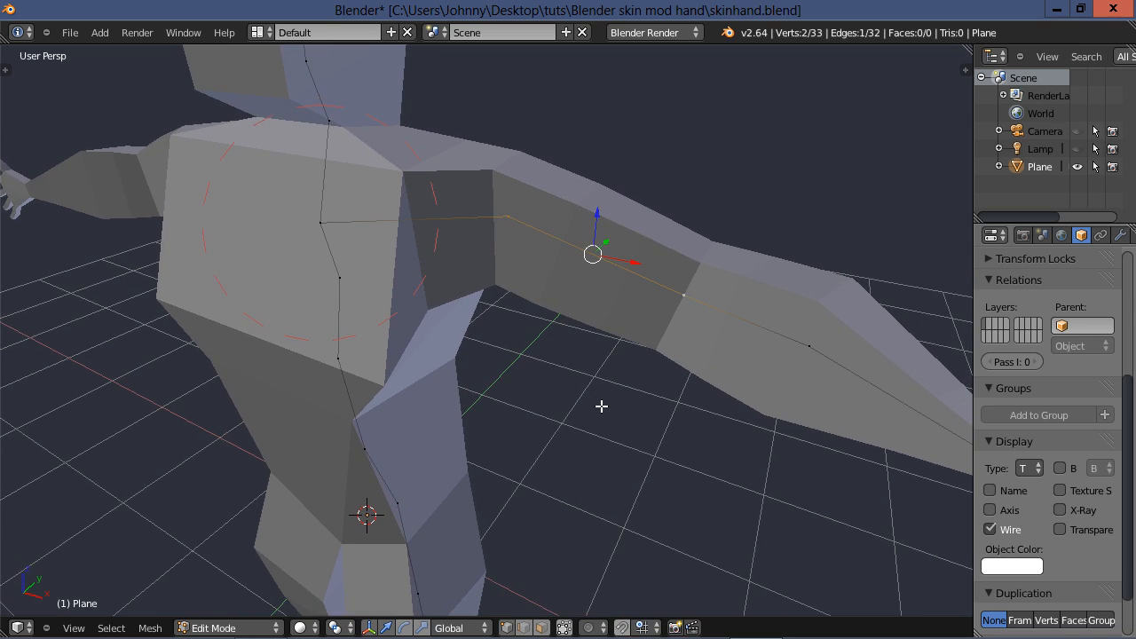
{"action": "mouse_move", "coordinate": [589, 397]}
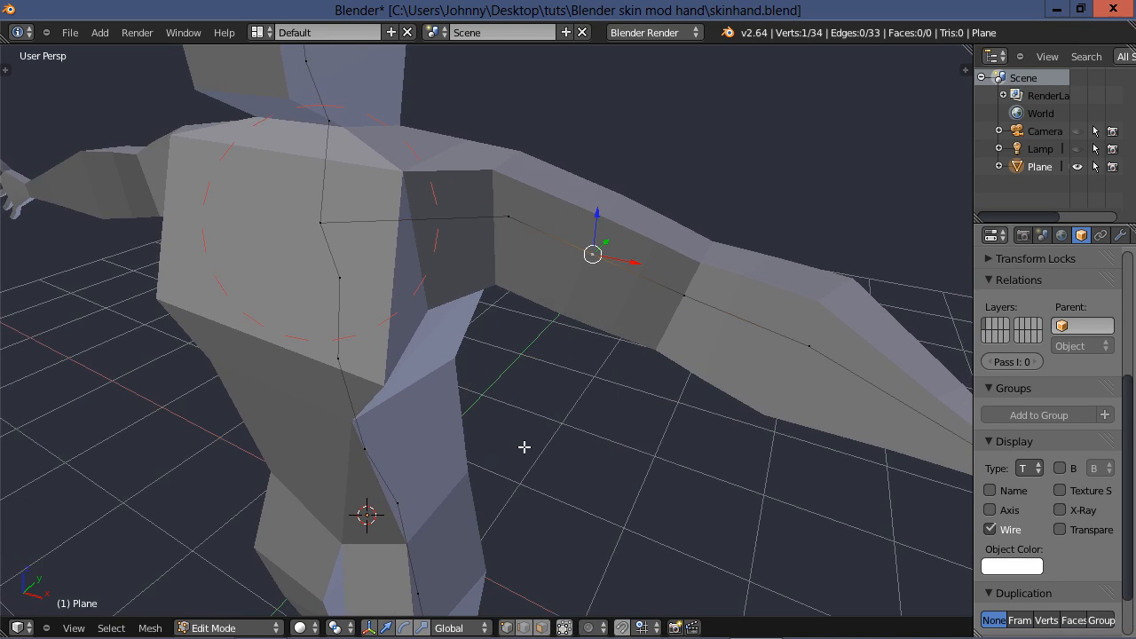
{"action": "mouse_move", "coordinate": [531, 444]}
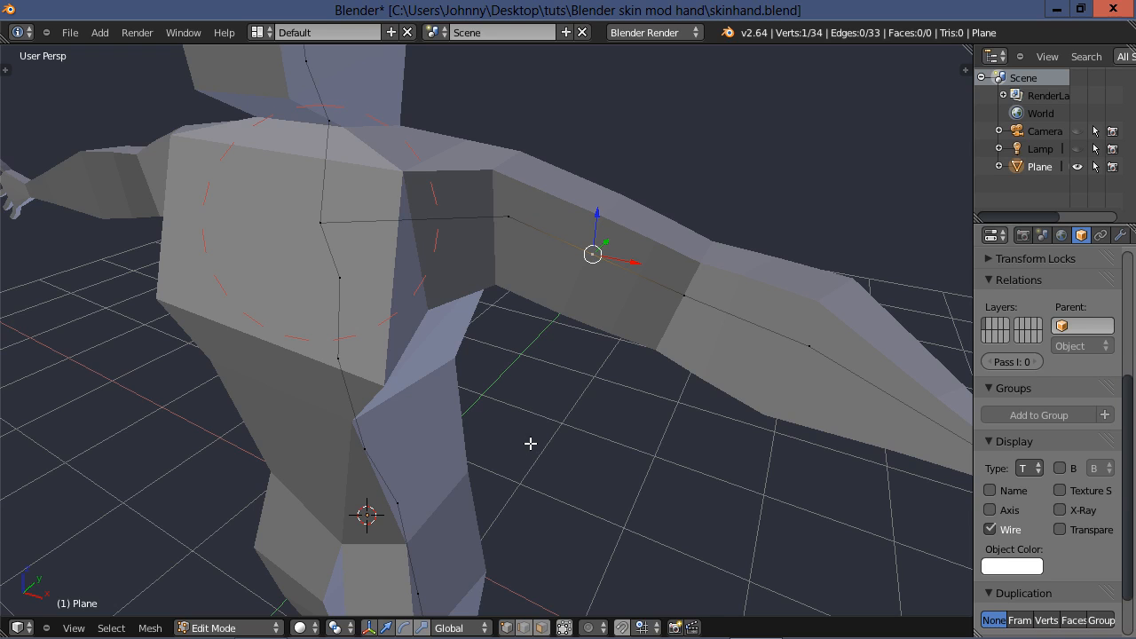
{"action": "mouse_move", "coordinate": [605, 311]}
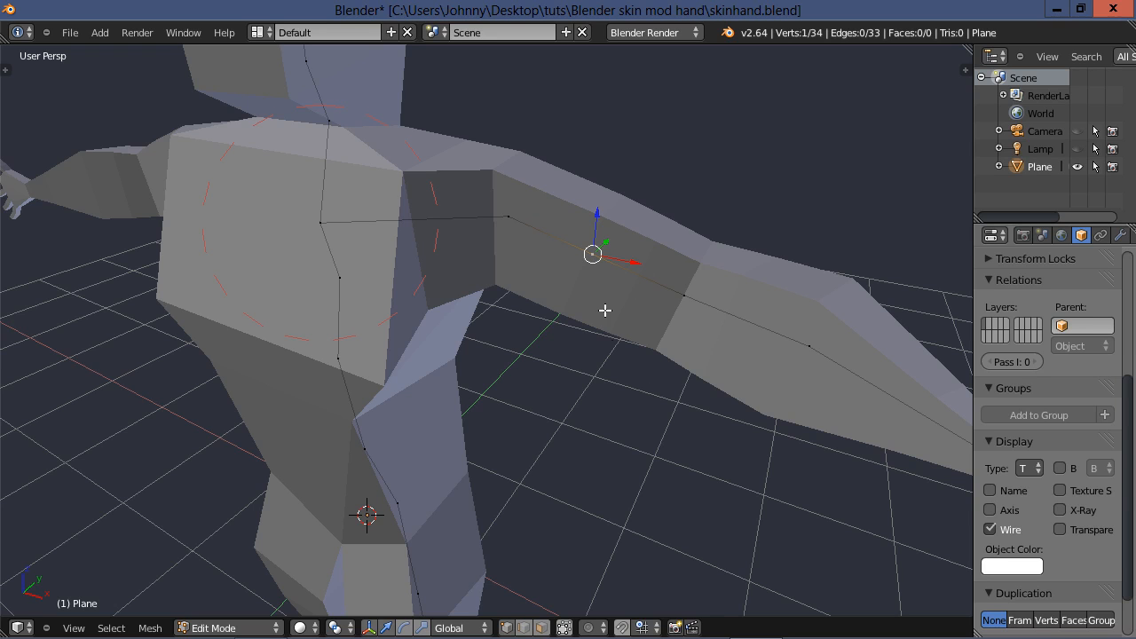
{"action": "mouse_move", "coordinate": [571, 403]}
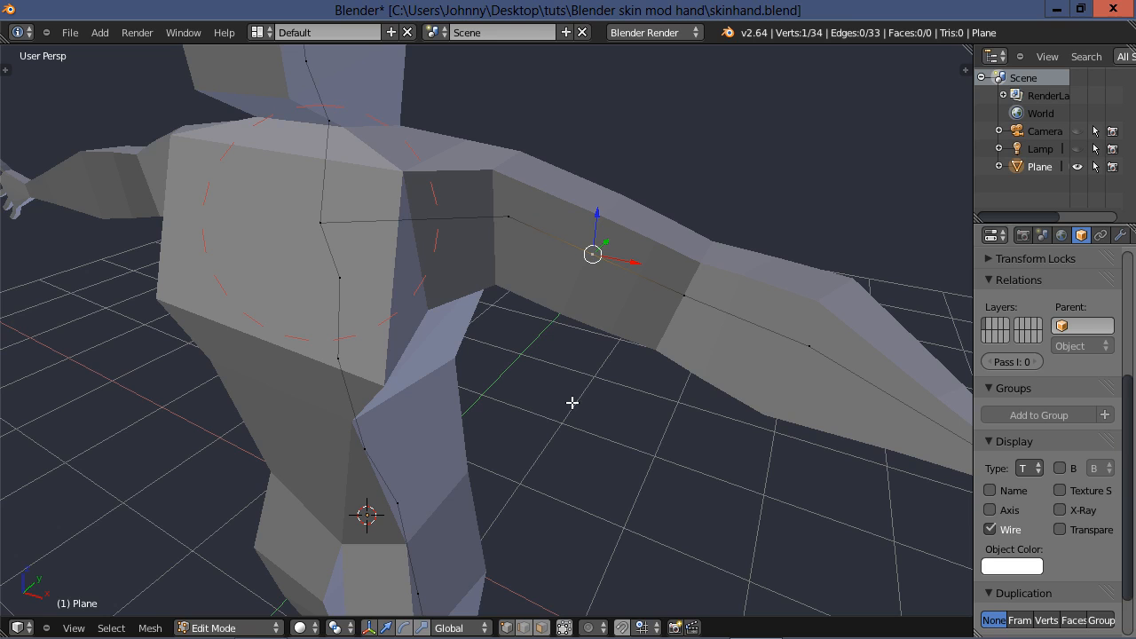
Step: Scale up the skin radius of the new upper-arm vertex into a bulge
{"action": "key", "text": "s"}
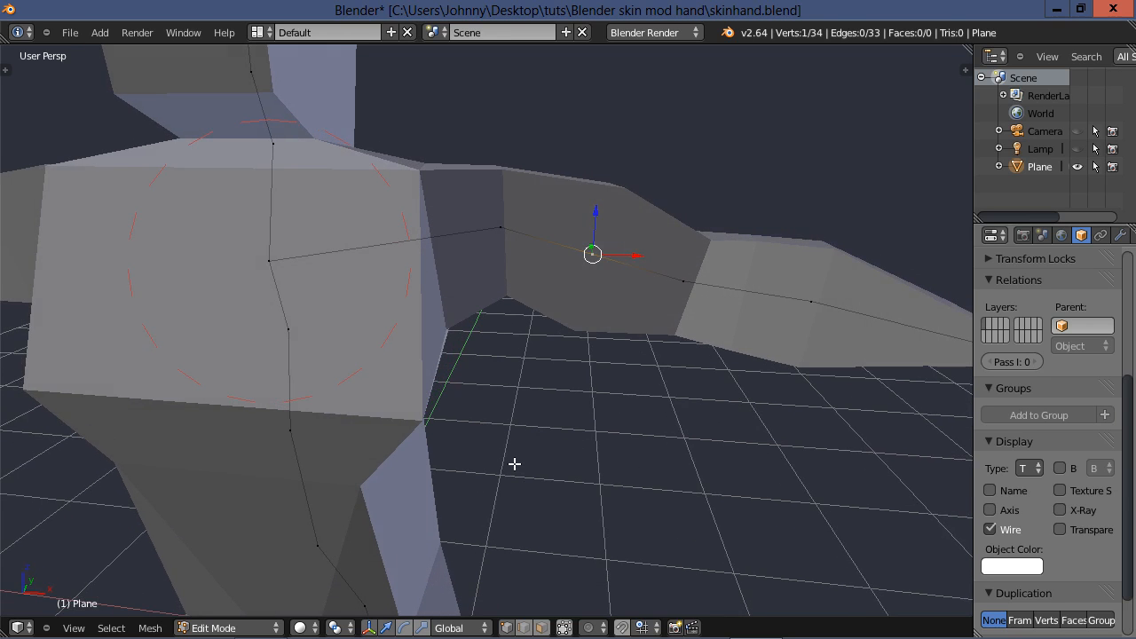
{"action": "mouse_move", "coordinate": [554, 449]}
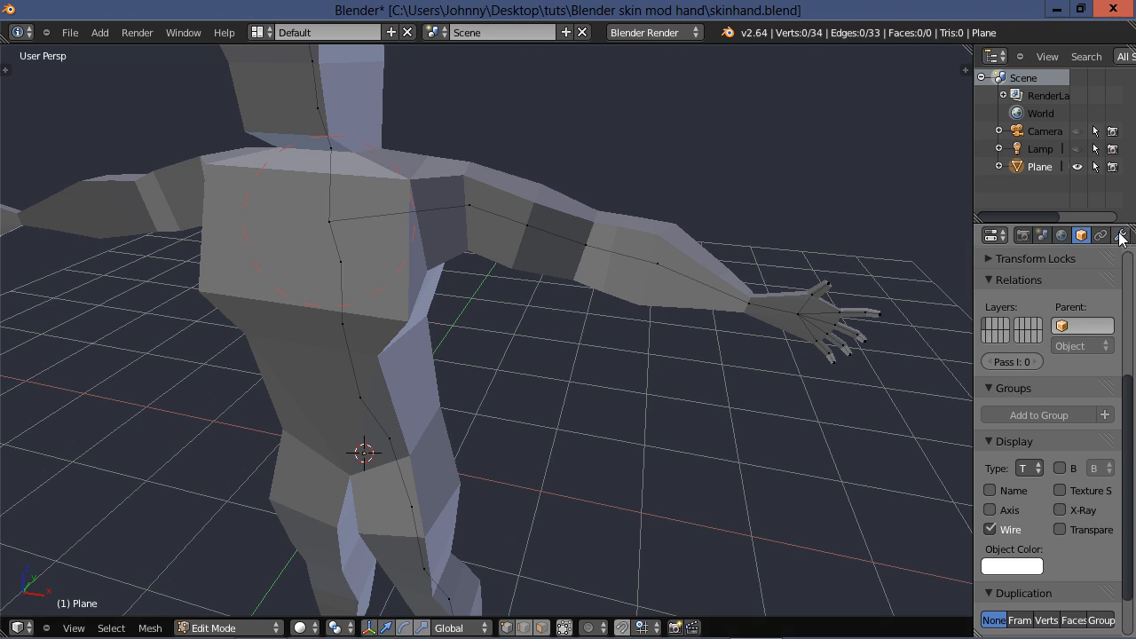
Step: Add a Subdivision Surface modifier after the collapsed Skin modifier
{"action": "left_click", "coordinate": [1122, 235]}
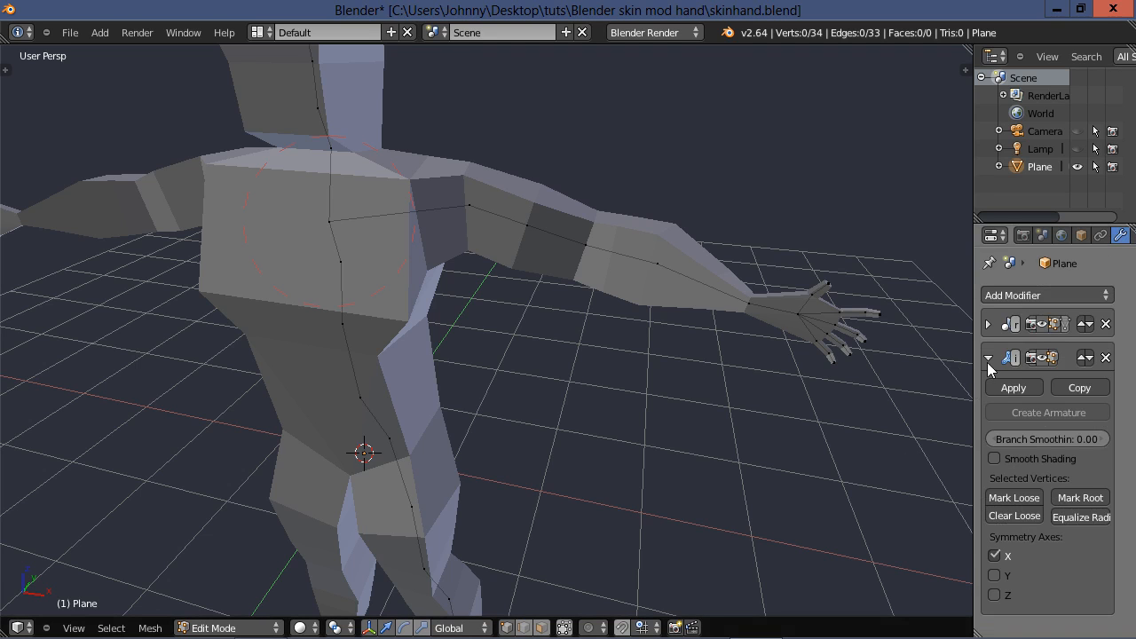
{"action": "left_click", "coordinate": [987, 358]}
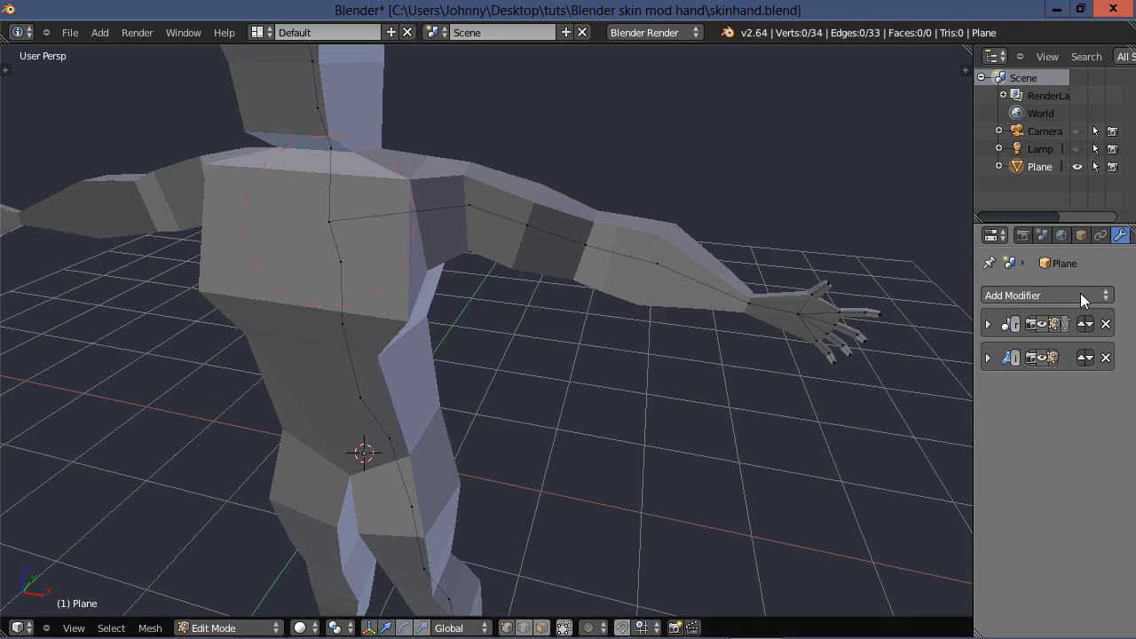
{"action": "left_click", "coordinate": [1046, 294]}
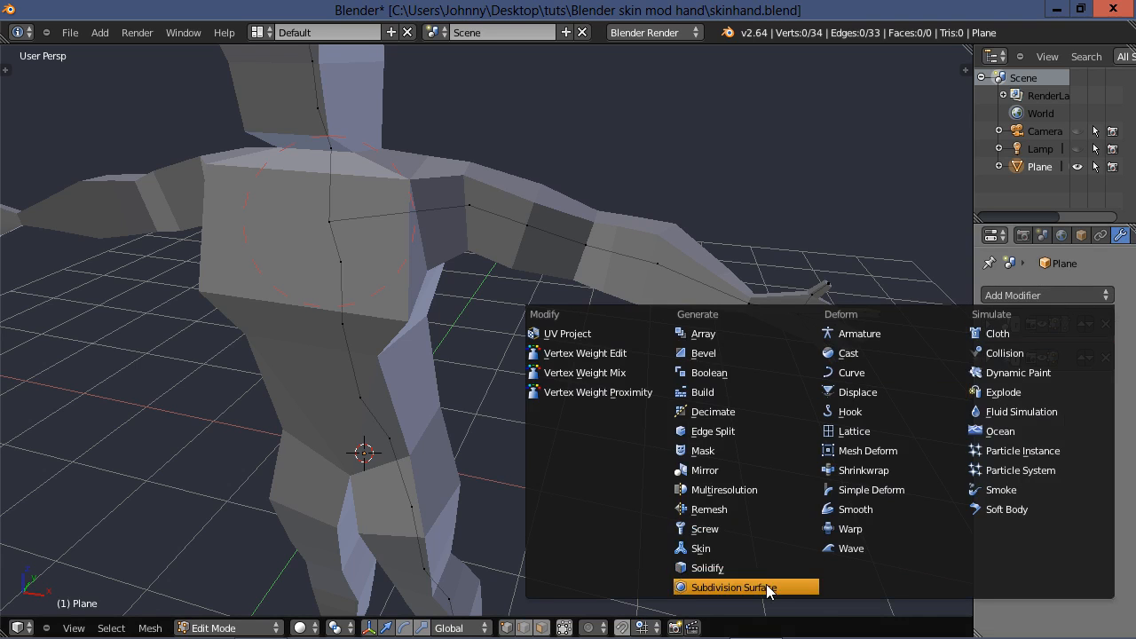
{"action": "left_click", "coordinate": [734, 585]}
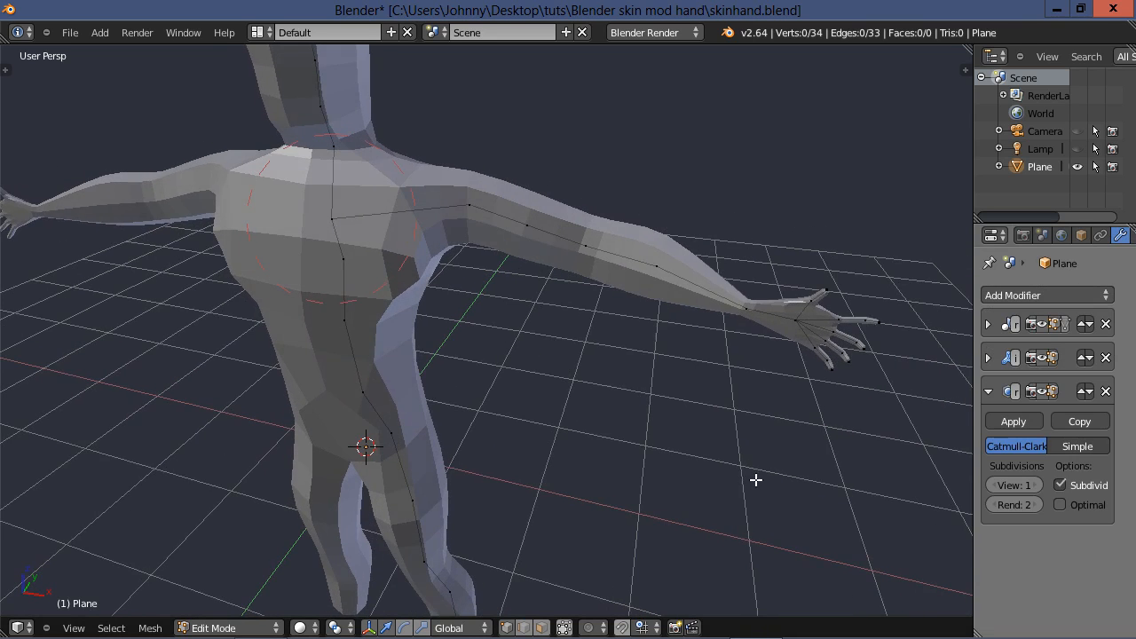
Step: View the smoothed 1706-vertex humanoid in Object Mode from along the arm and torso
{"action": "key", "text": "Tab"}
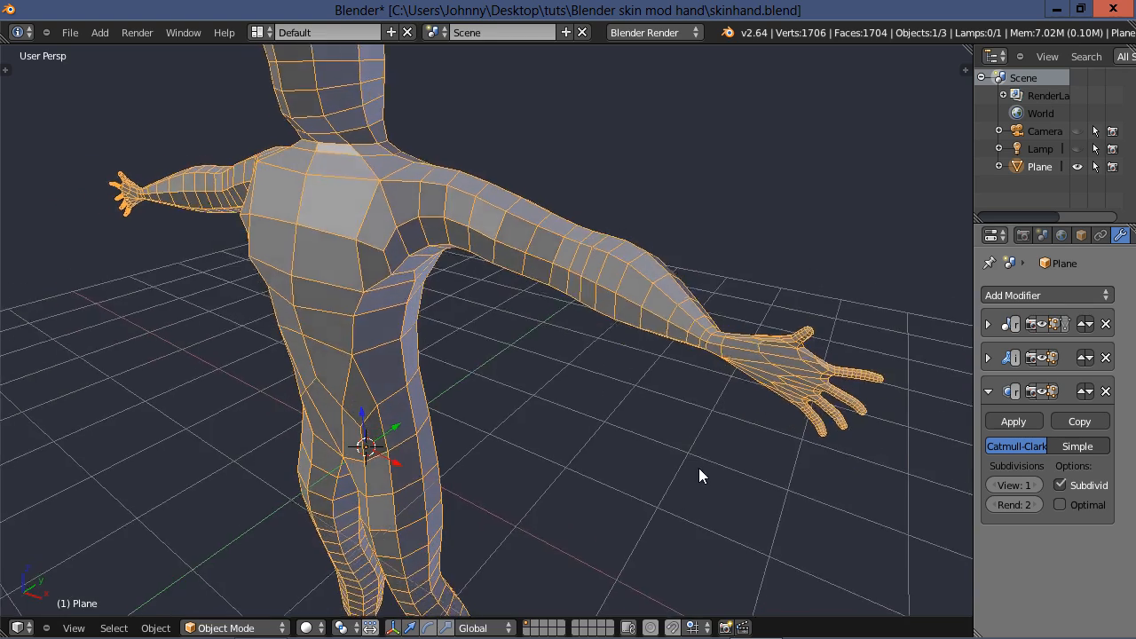
{"action": "left_click_drag", "start_coordinate": [701, 476], "coordinate": [755, 391]}
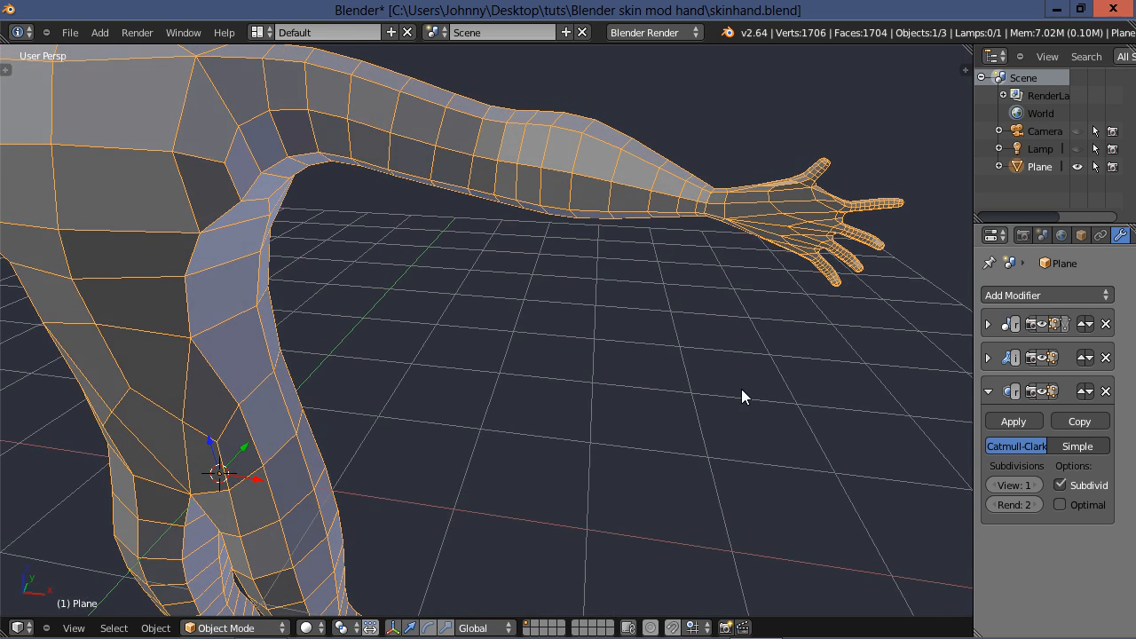
{"action": "left_click_drag", "start_coordinate": [745, 398], "coordinate": [732, 410]}
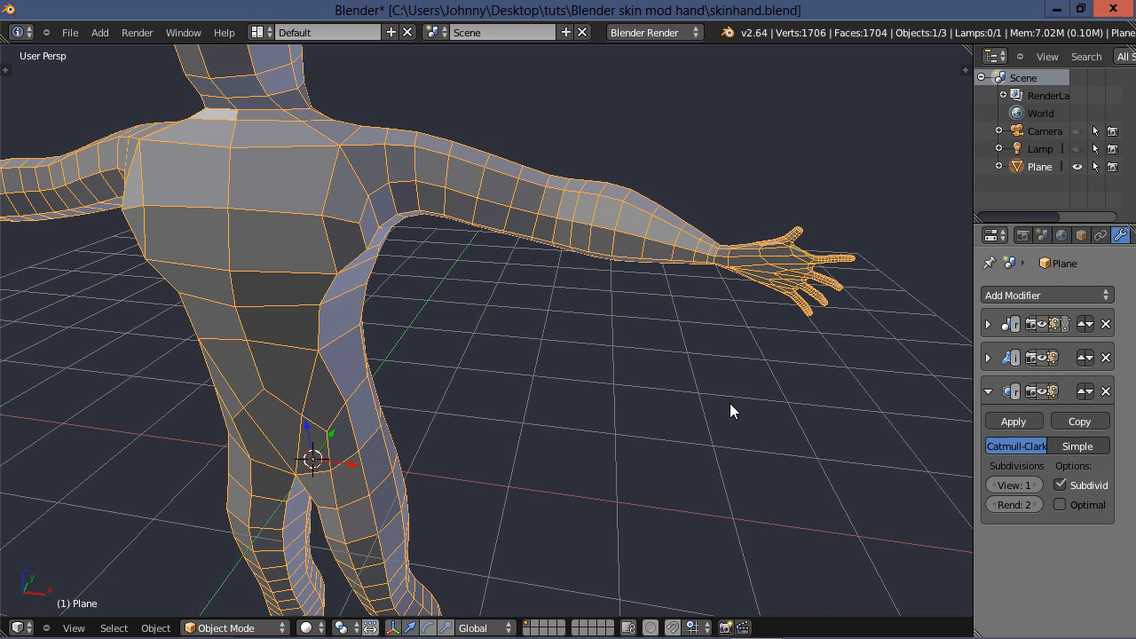
Step: Return the humanoid mesh to Edit Mode, exposing its 34-vertex skin skeleton for editing
{"action": "key", "text": "Tab"}
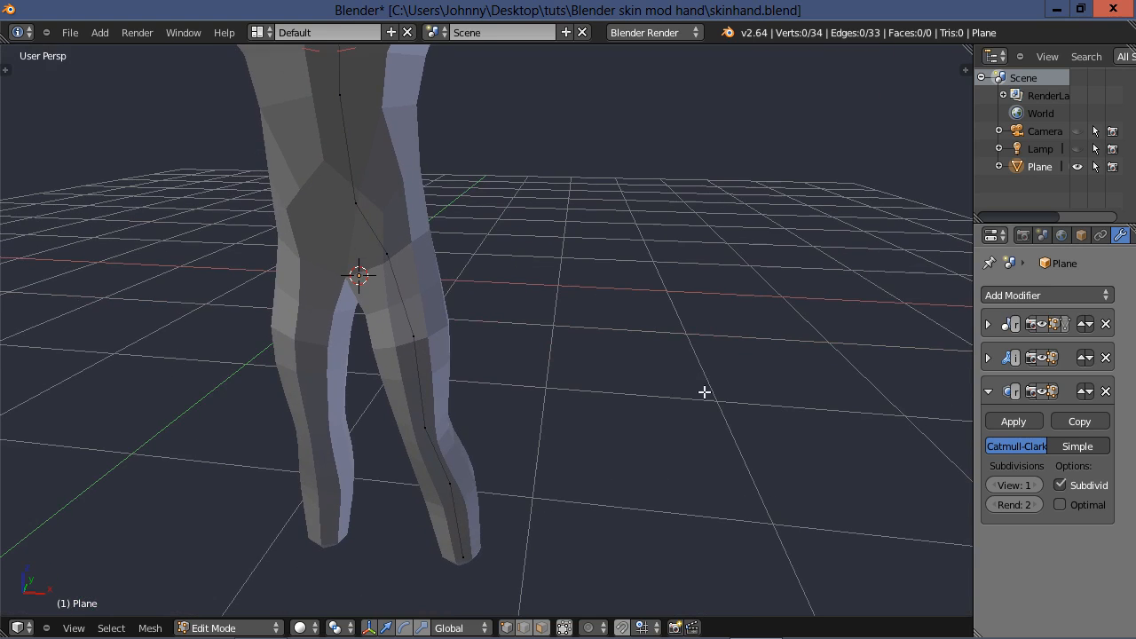
{"action": "mouse_move", "coordinate": [629, 433]}
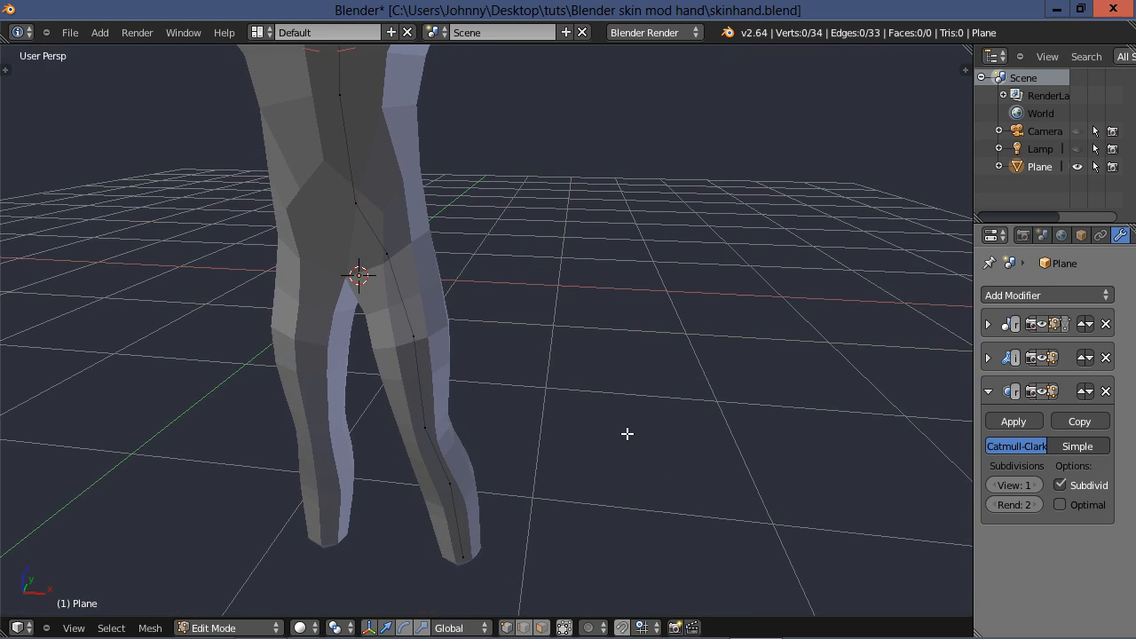